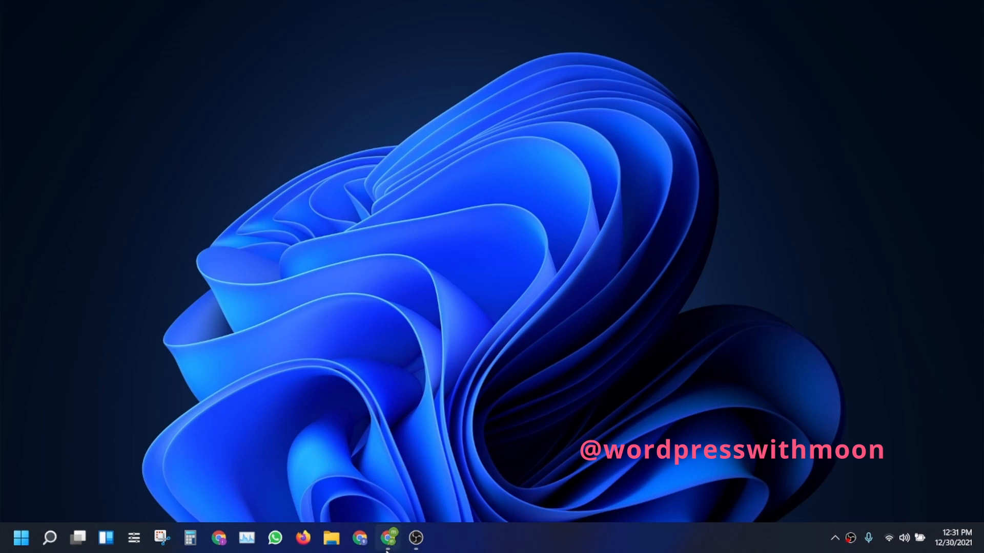
pyautogui.moveTo(386, 538)
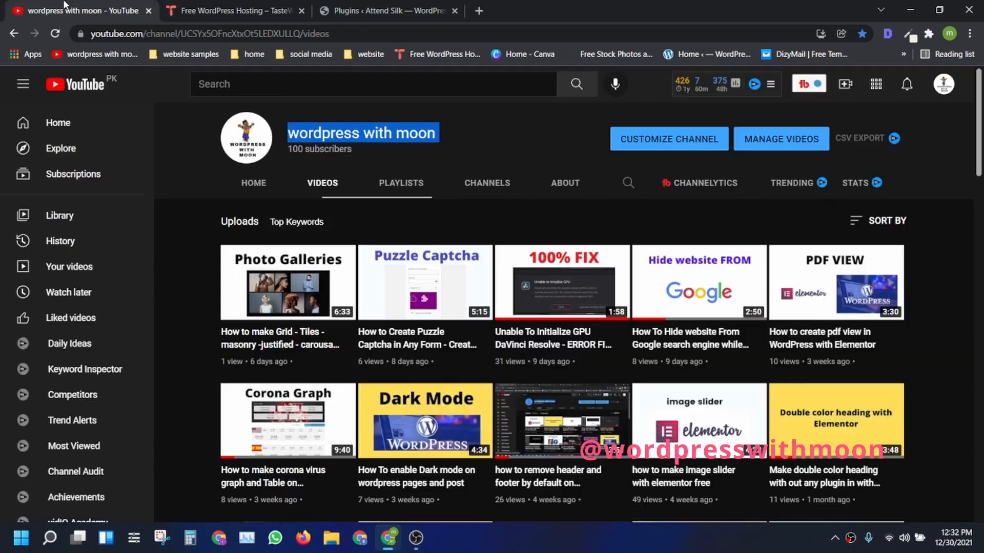
# - Scroll through the YouTube channel's uploaded videos, then switch to the TasteWP site tab
pyautogui.scroll(-3)
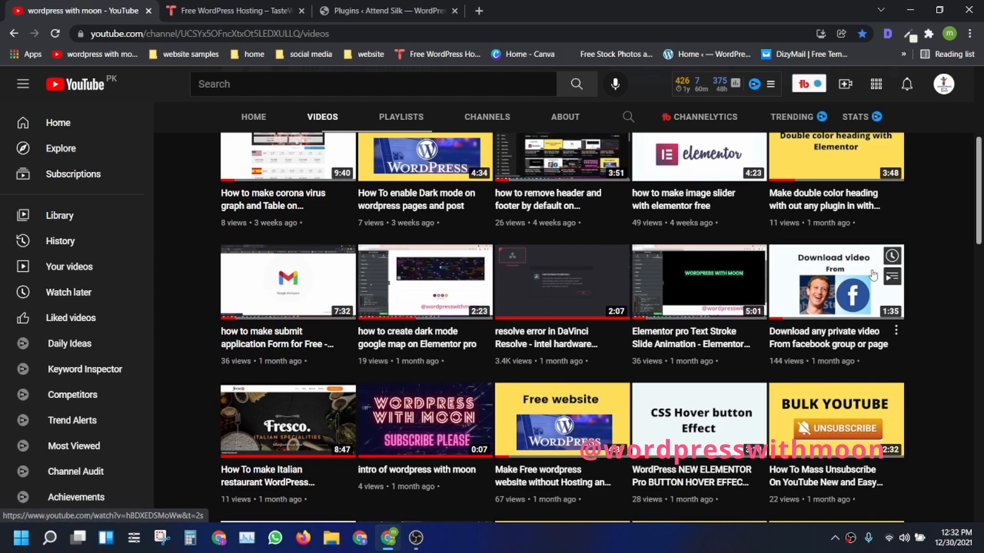
pyautogui.scroll(-3)
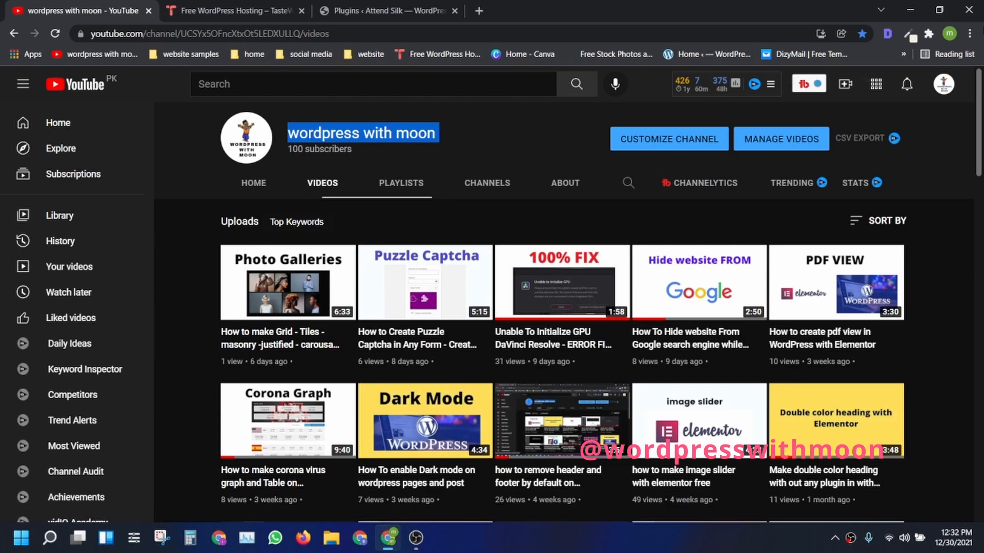
pyautogui.click(232, 11)
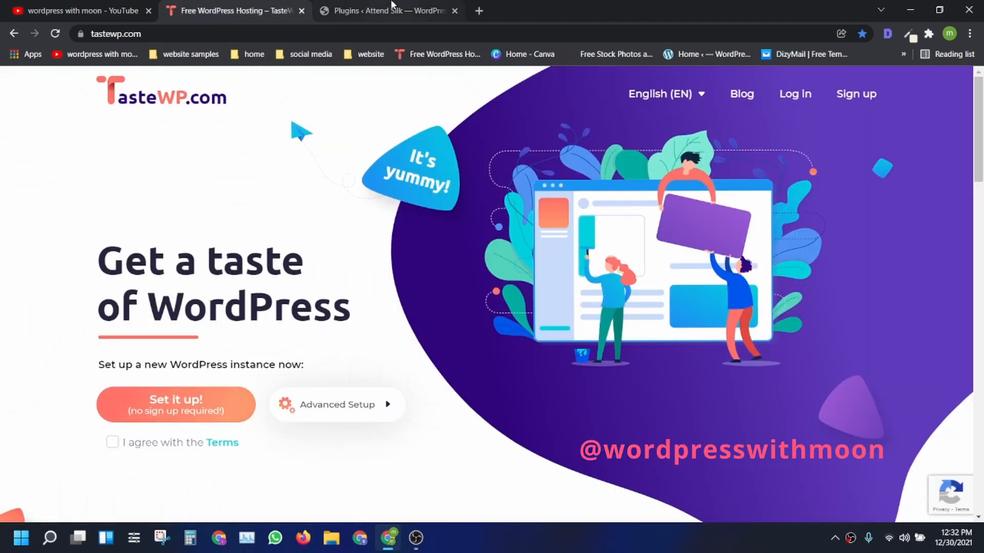
# - In the site admin, move the 'Hello world!' post to the trash
pyautogui.click(387, 11)
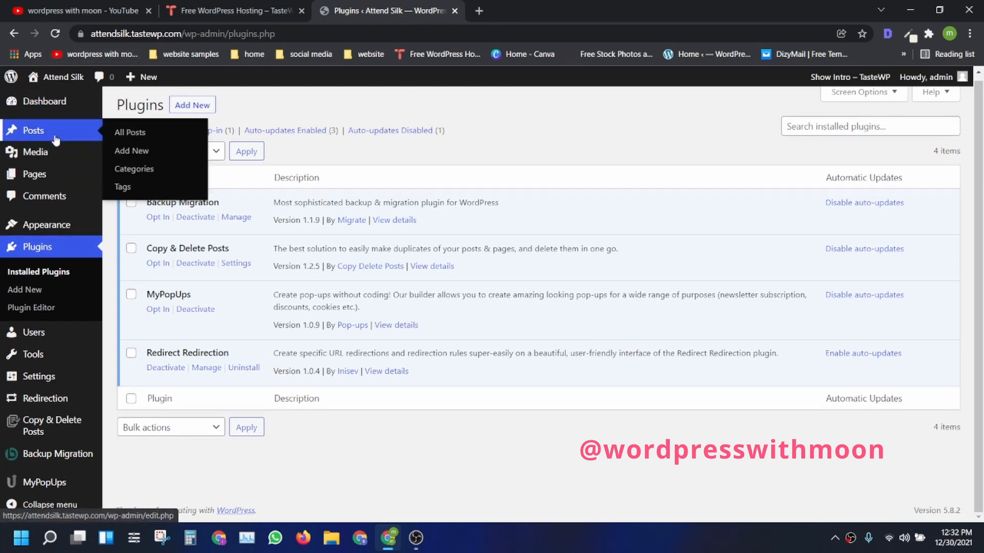
pyautogui.click(129, 132)
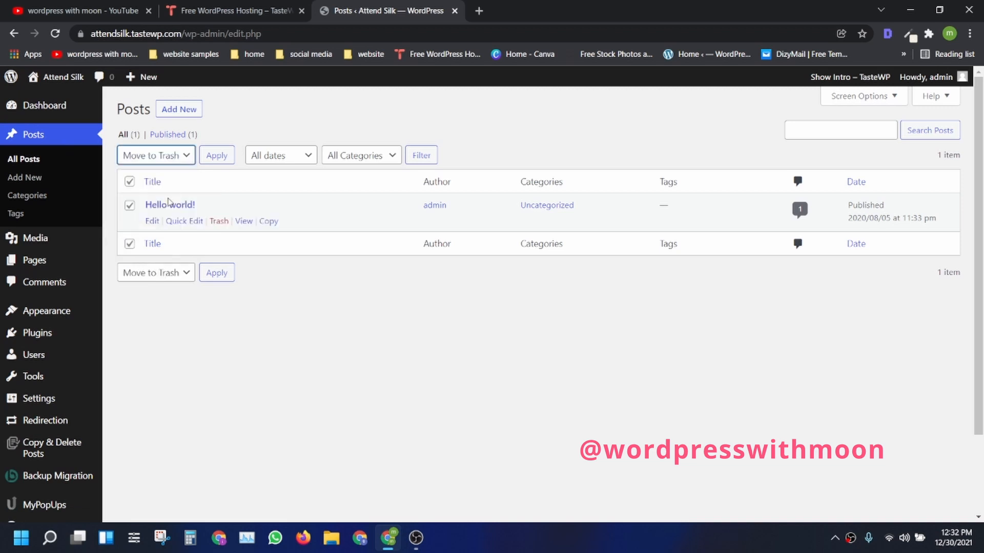
pyautogui.click(216, 155)
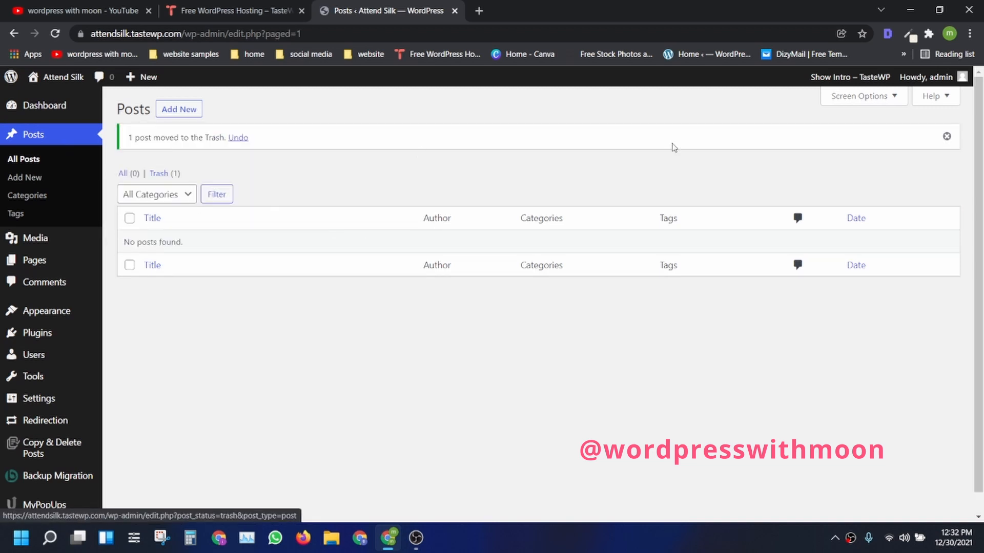
pyautogui.moveTo(34, 260)
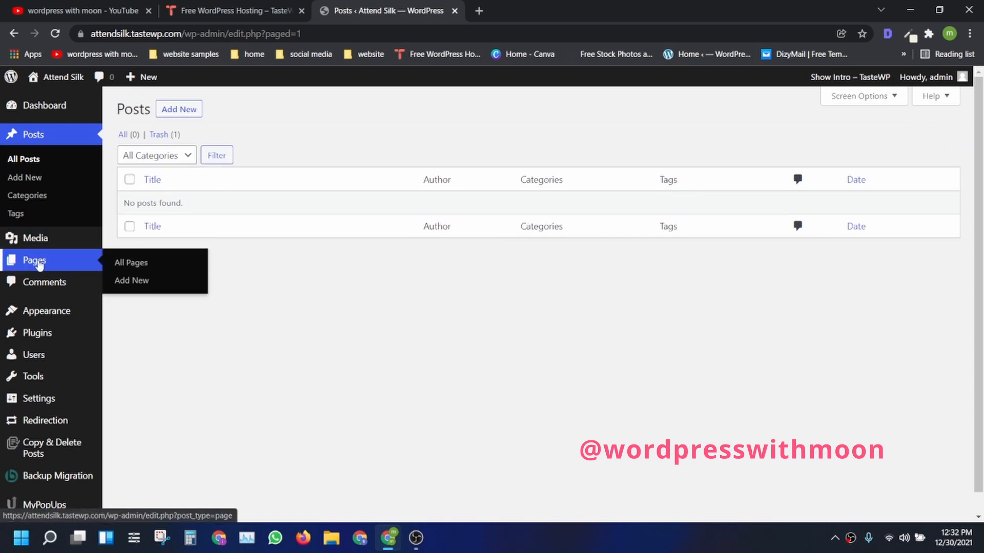
# - Move both default pages to the trash
pyautogui.click(131, 262)
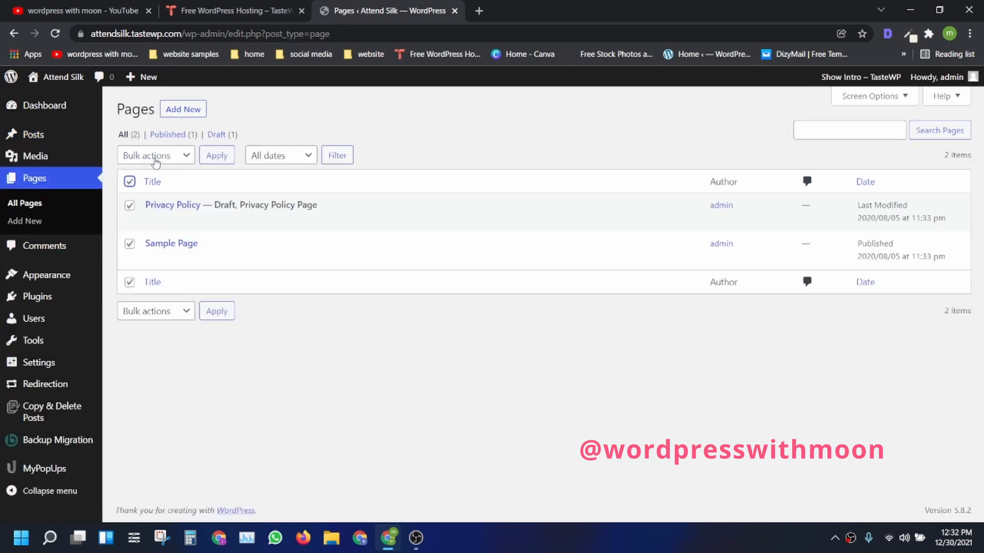
pyautogui.click(216, 155)
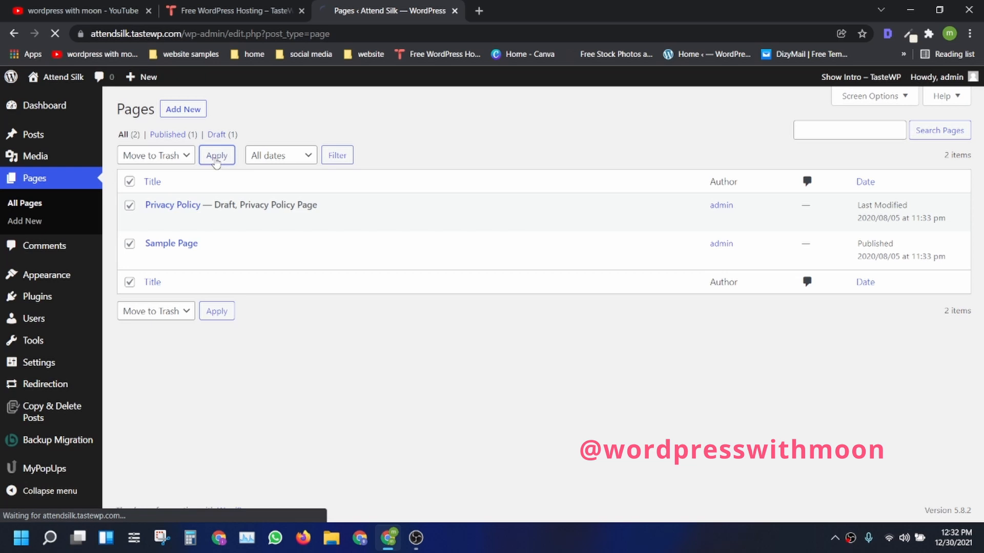
pyautogui.click(216, 154)
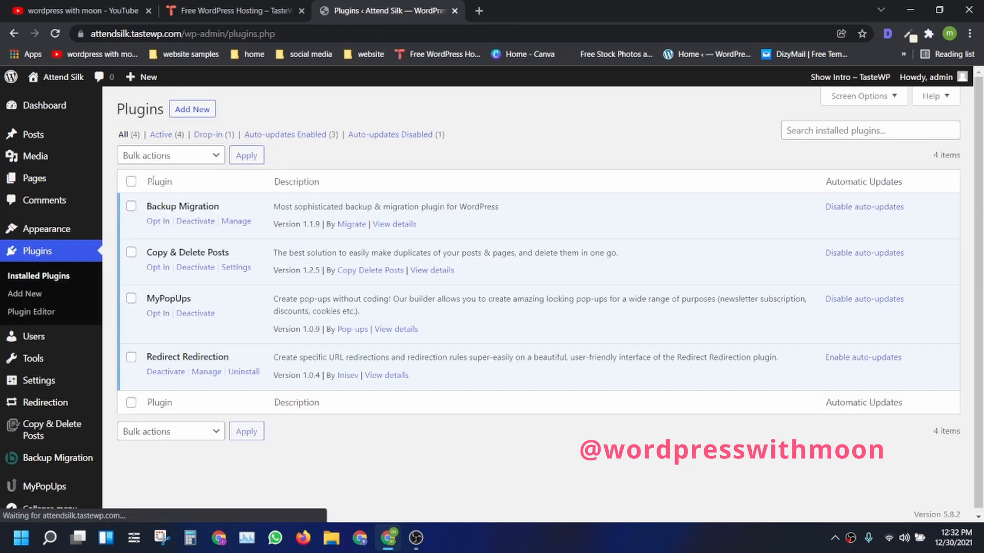
# - Bulk-deactivate and delete Backup Migration, Copy & Delete Posts, MyPopUps and Redirect Redirection
pyautogui.click(169, 155)
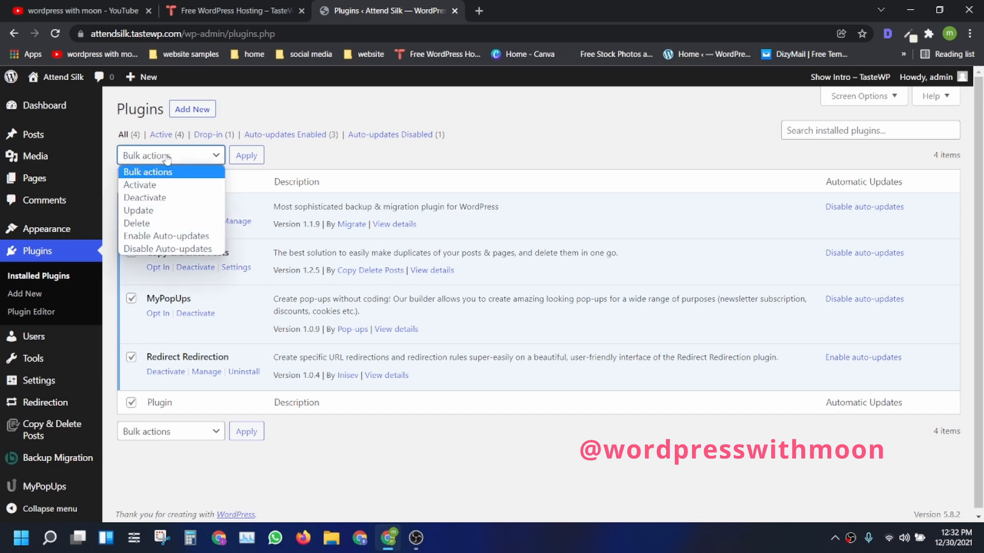
pyautogui.click(246, 155)
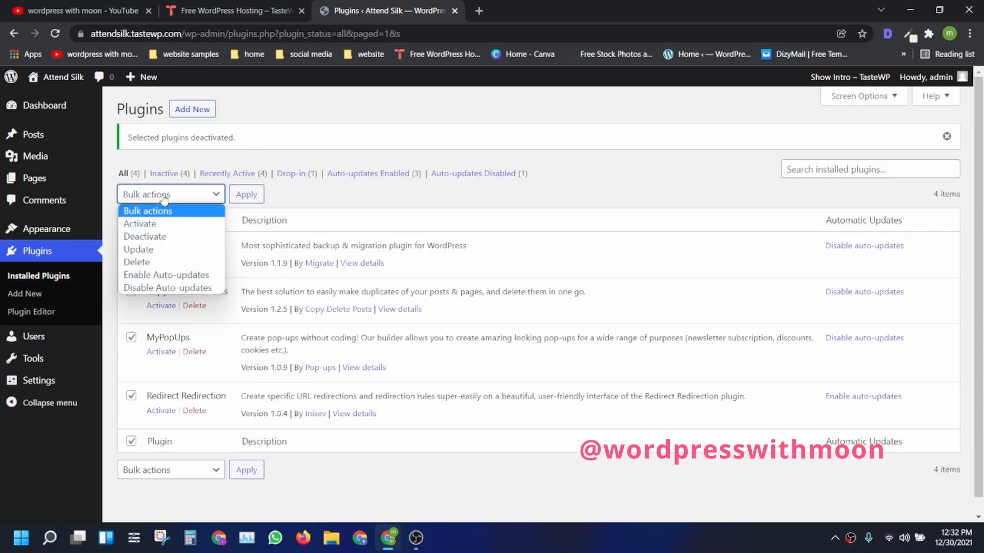
pyautogui.click(137, 262)
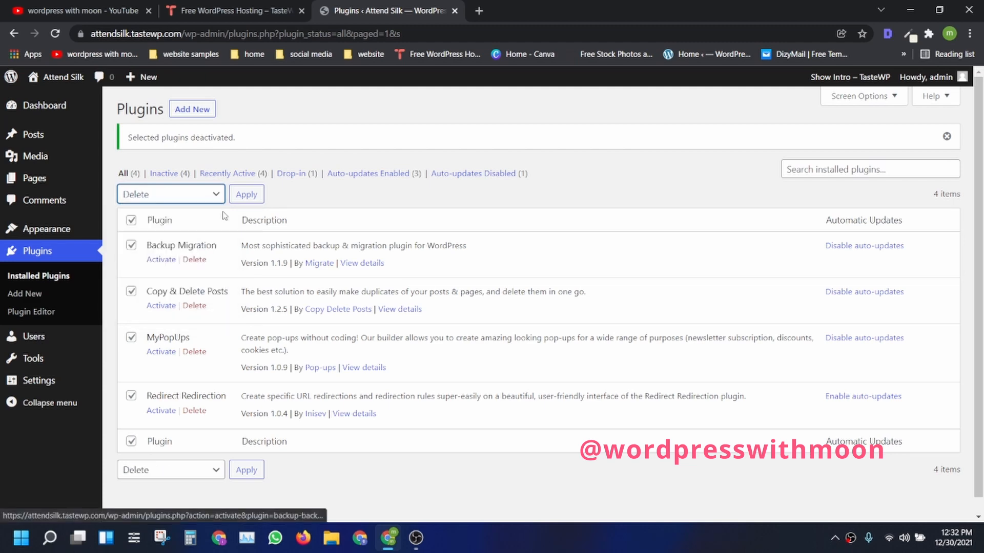
pyautogui.click(246, 194)
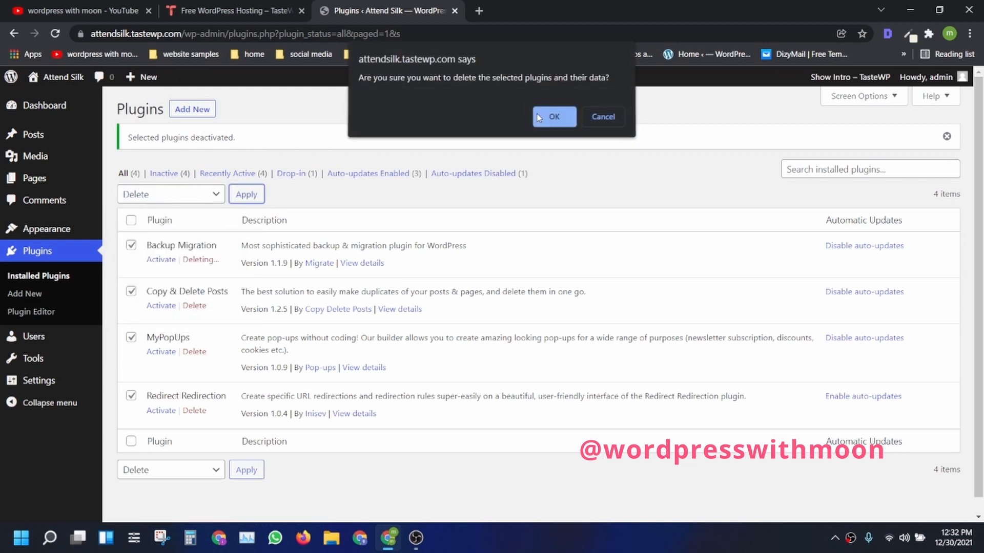
pyautogui.click(553, 117)
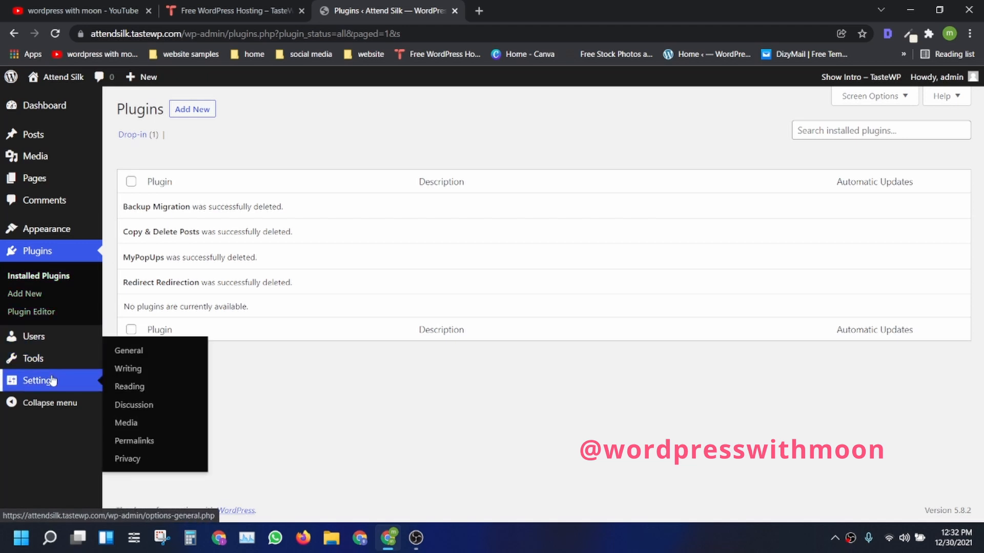
# - In Reading settings, discourage search engines from indexing the site and save
pyautogui.click(129, 386)
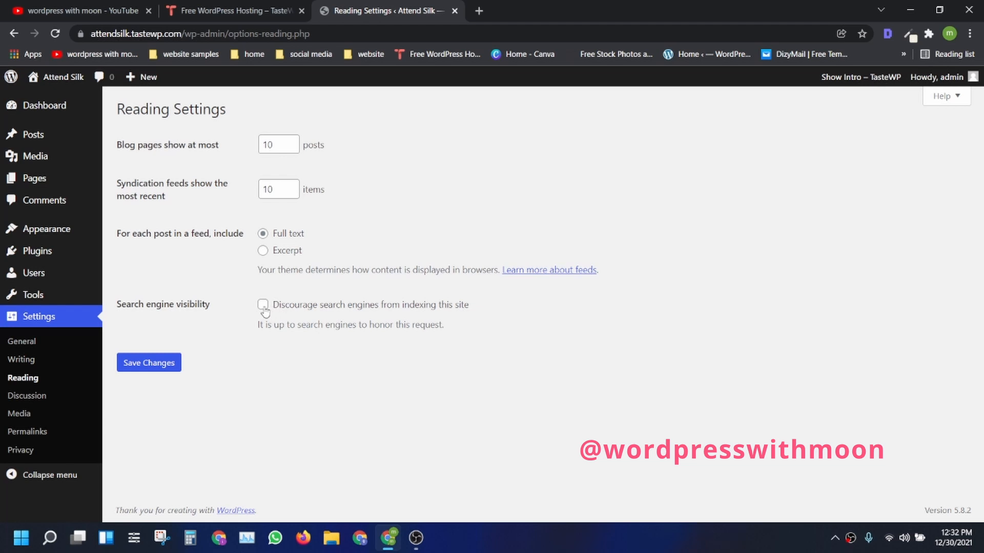
pyautogui.click(262, 304)
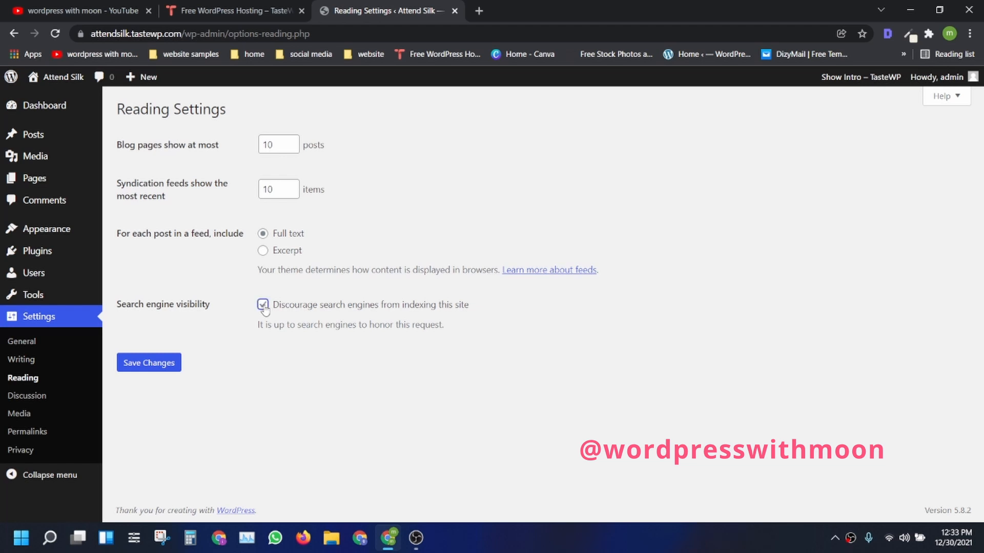
pyautogui.click(149, 362)
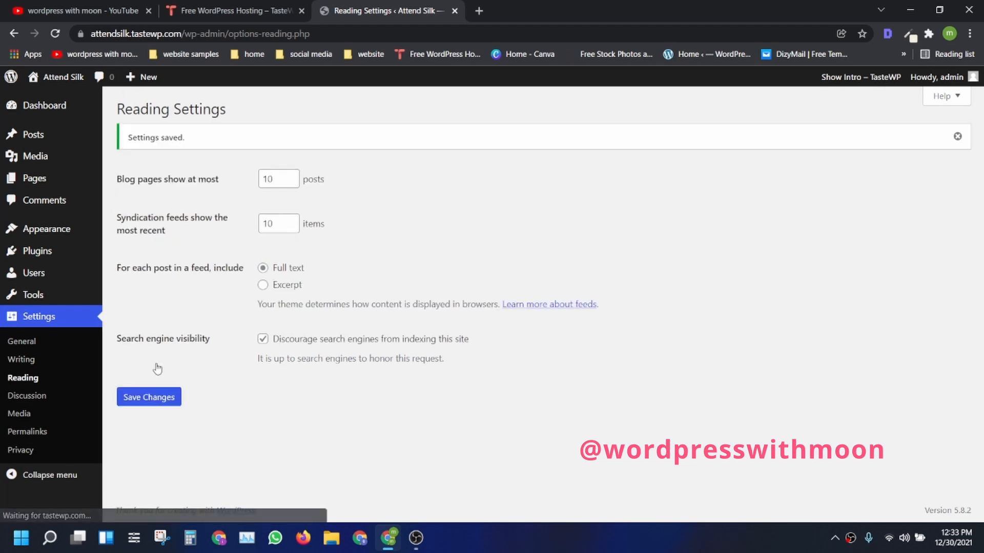
# - Look through Writing and Discussion settings, then select the General administration email field
pyautogui.click(20, 360)
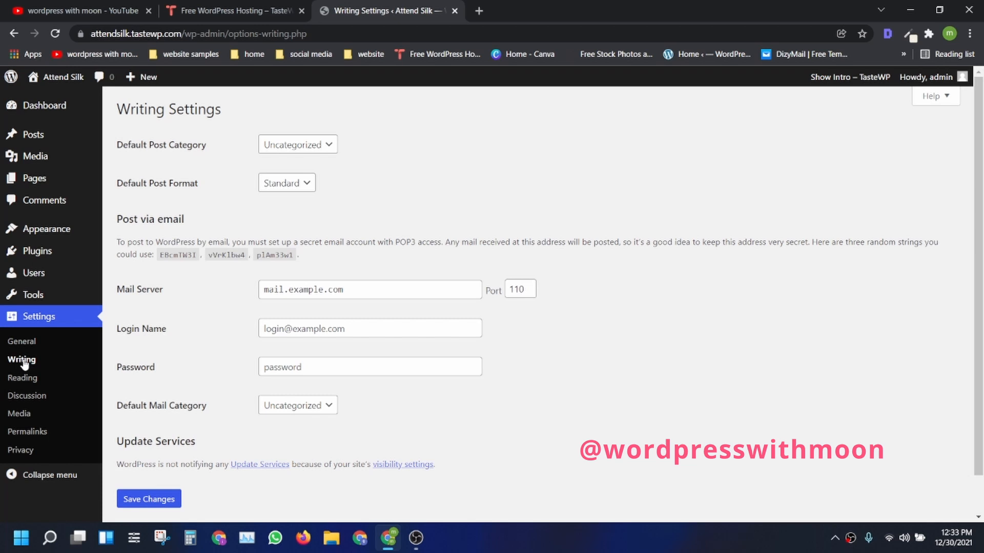
pyautogui.click(27, 395)
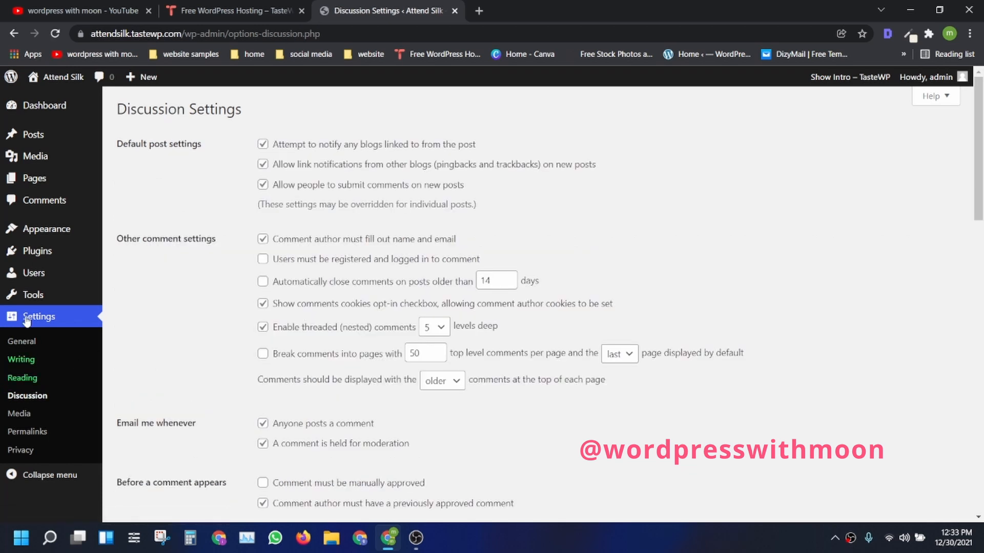
pyautogui.click(21, 341)
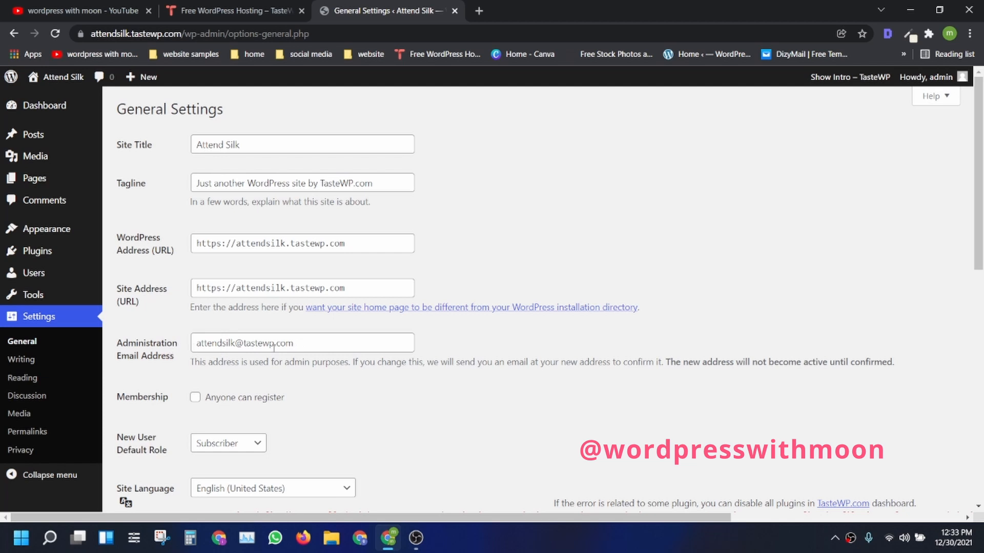
pyautogui.tripleClick(302, 343)
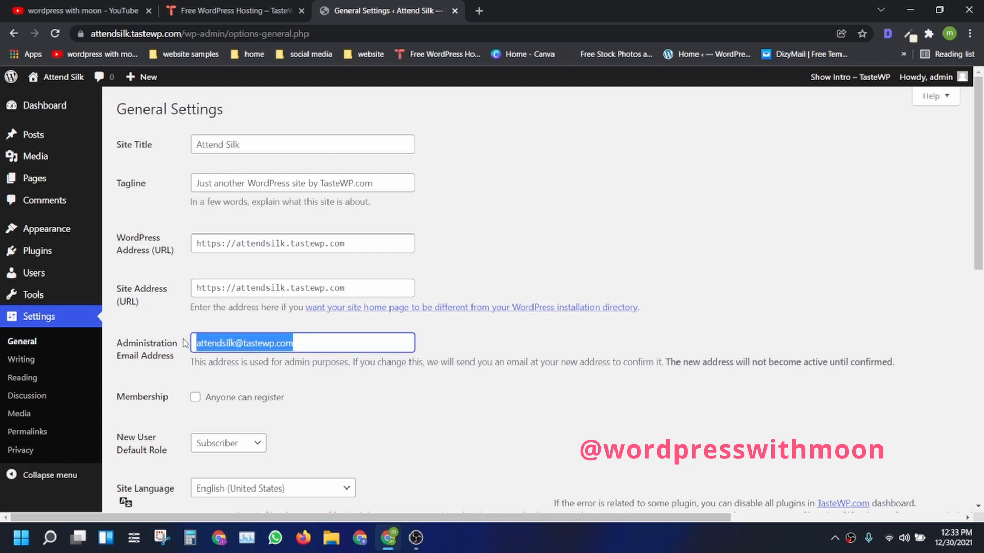
pyautogui.click(929, 76)
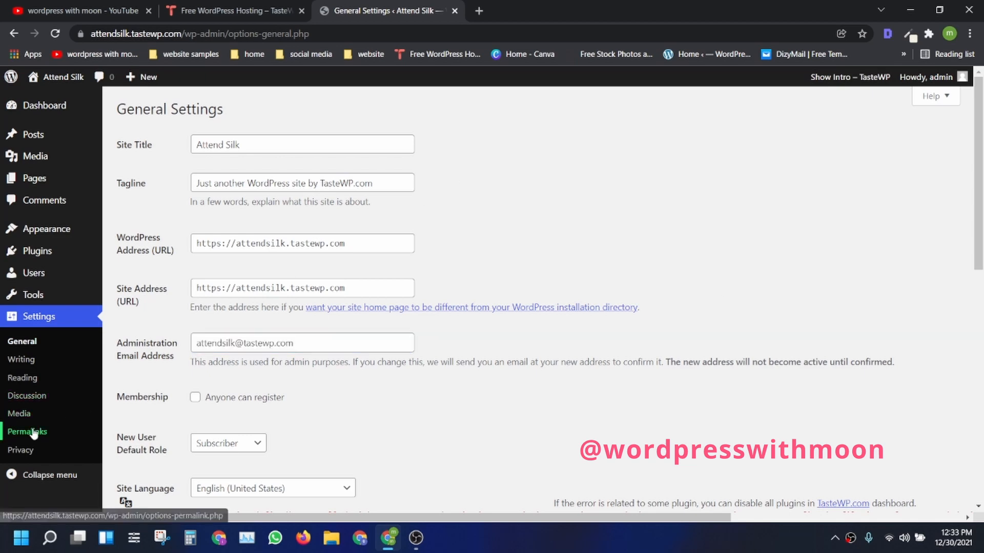
# - Switch permalinks to the Post name structure and save the change
pyautogui.click(28, 431)
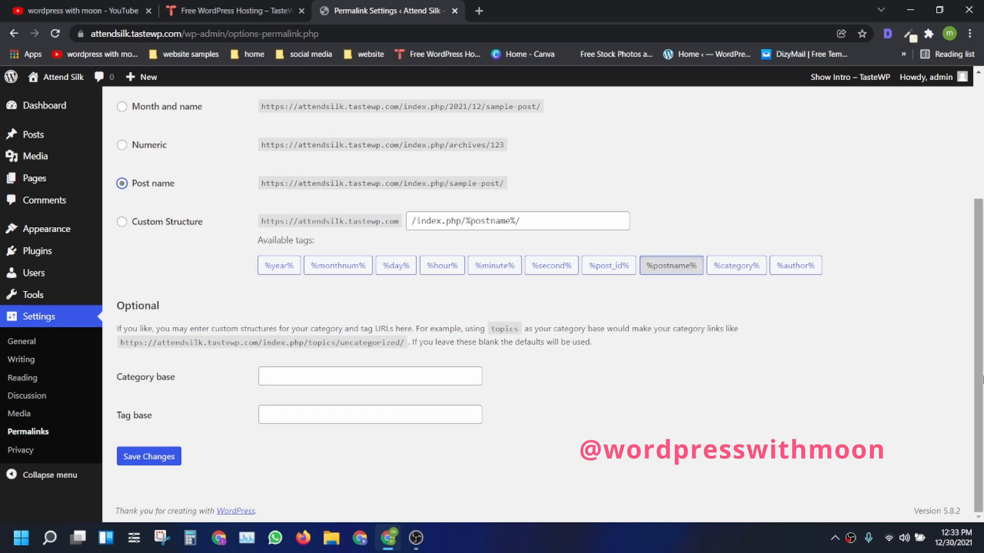
pyautogui.doubleClick(158, 184)
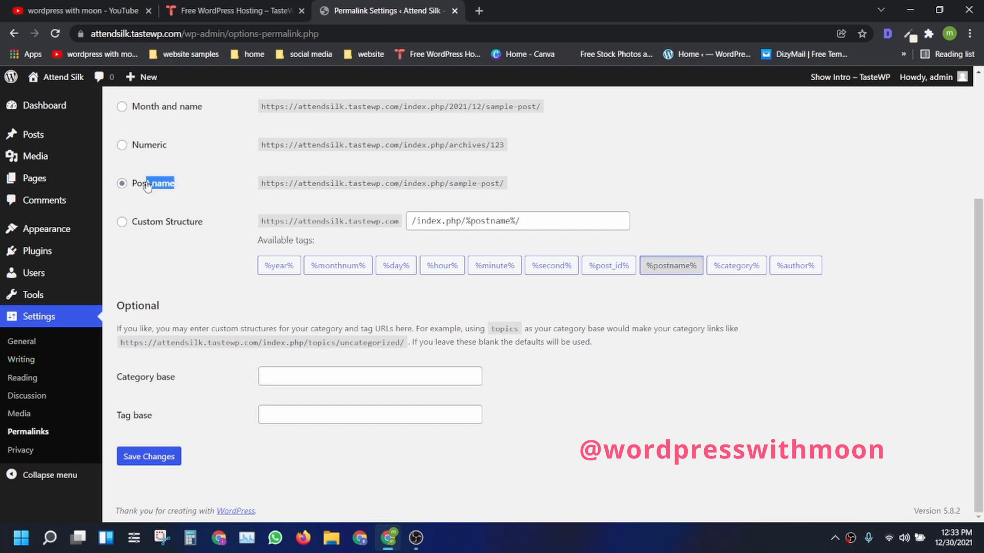
pyautogui.click(149, 456)
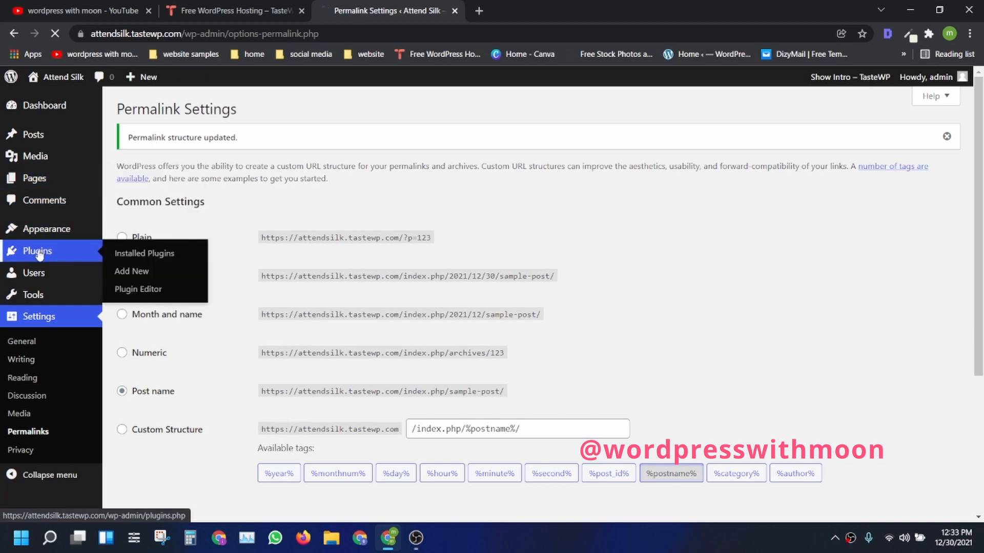
pyautogui.click(145, 252)
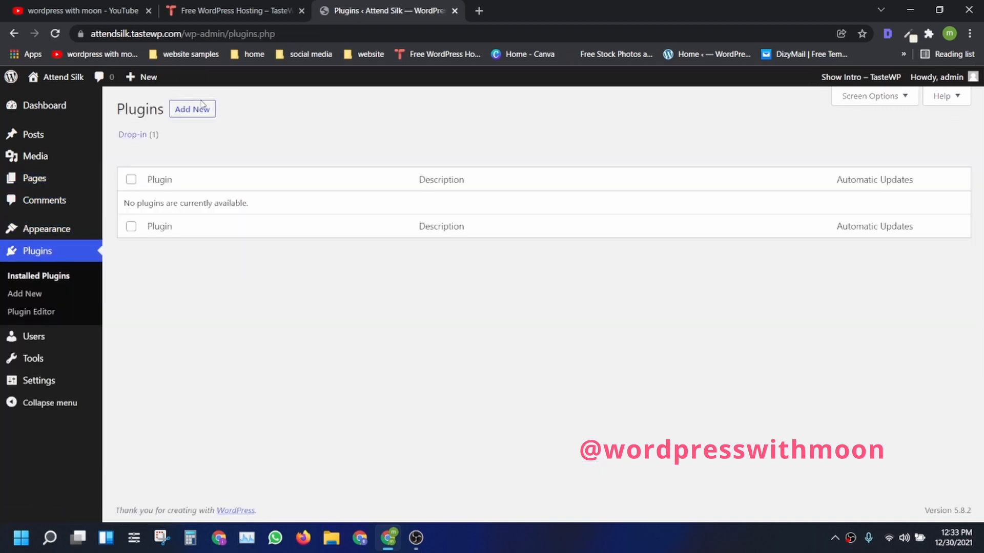
# - Install and activate the 3D FlipBook: Dflip Lite plugin, then open dFlip Books > All Books
pyautogui.click(192, 109)
pyautogui.write('flip book')
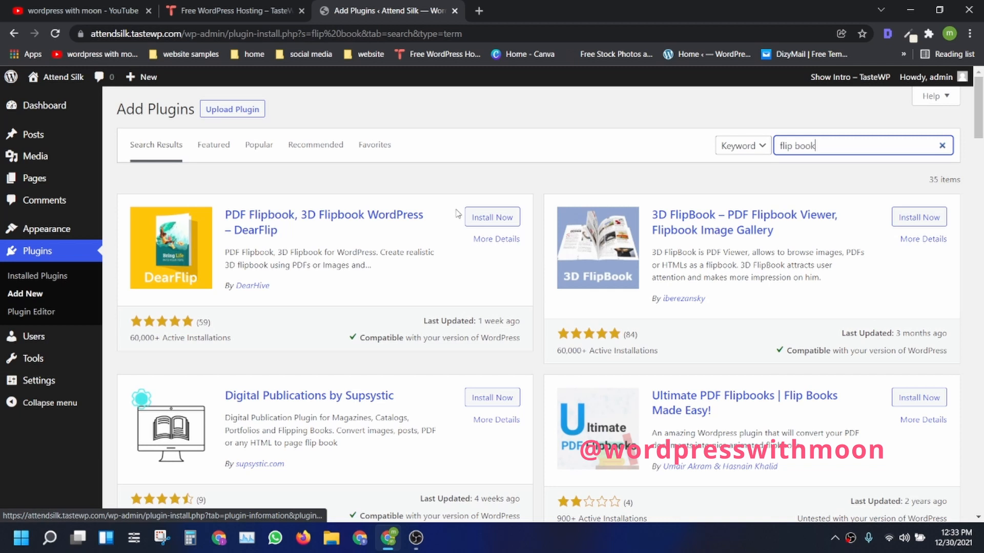
pyautogui.click(492, 217)
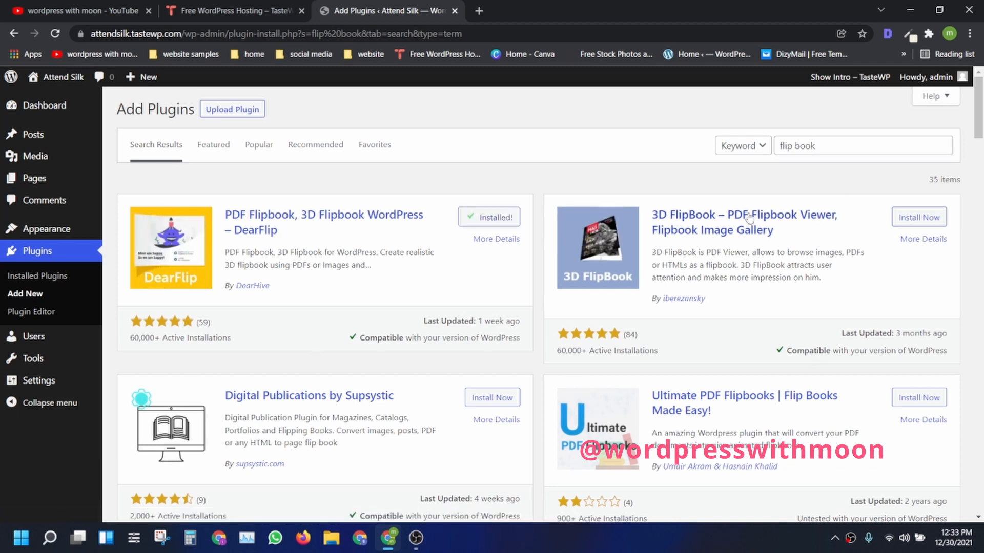
pyautogui.click(498, 217)
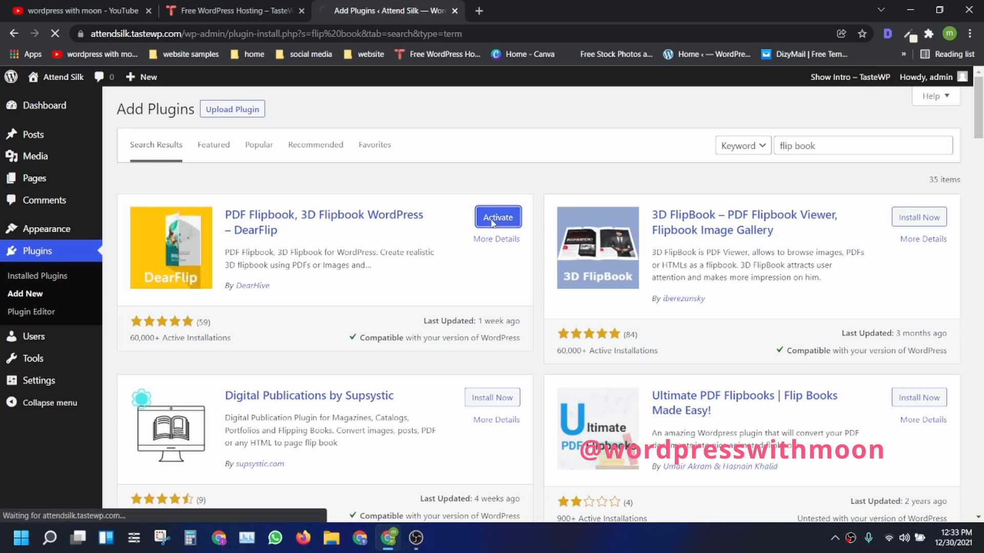
pyautogui.click(498, 217)
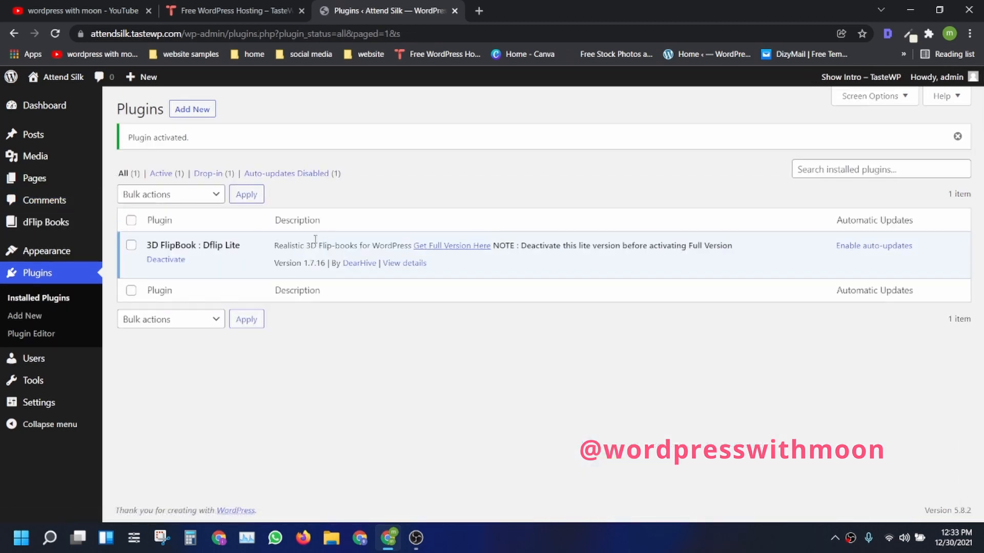
pyautogui.click(43, 222)
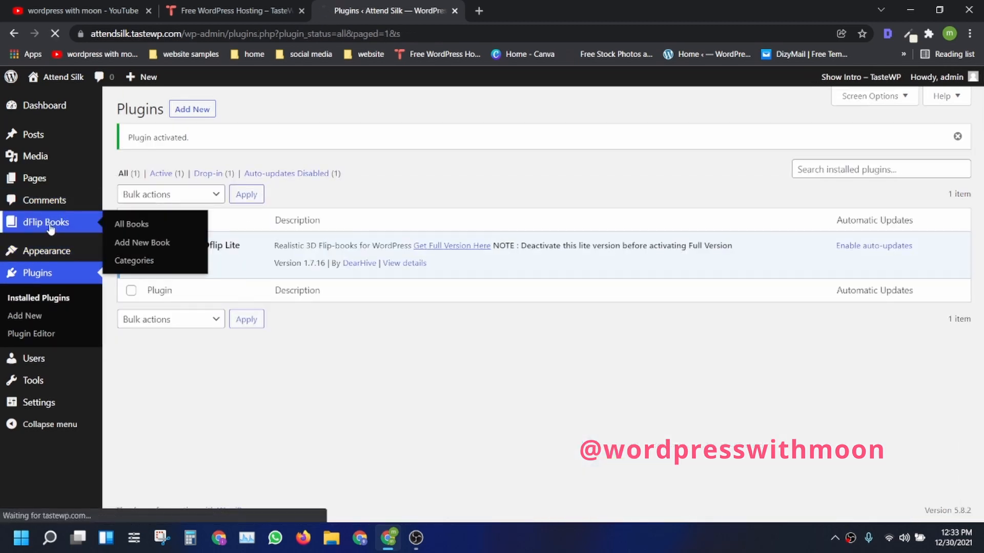
pyautogui.click(131, 224)
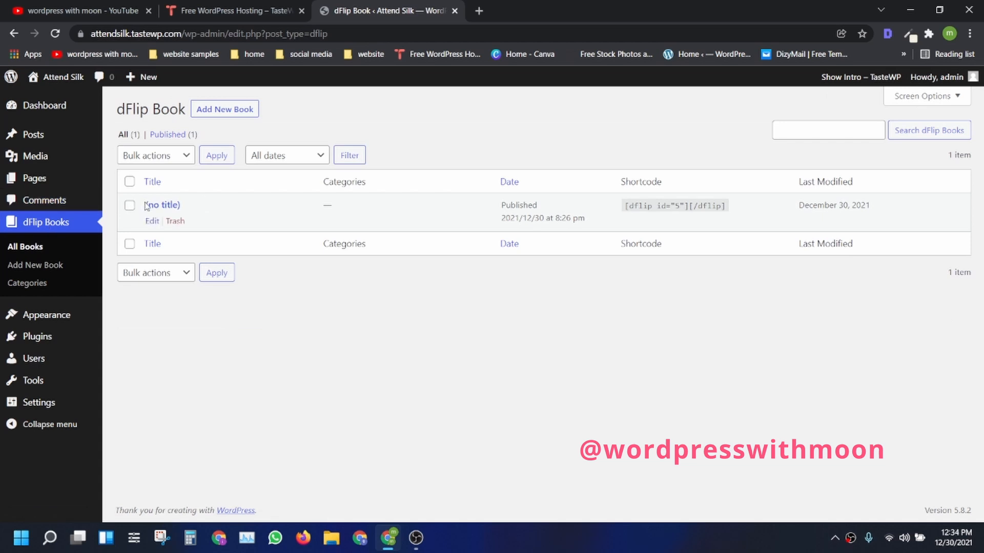
# - Trash the '(no title)' sample flipbook
pyautogui.click(175, 221)
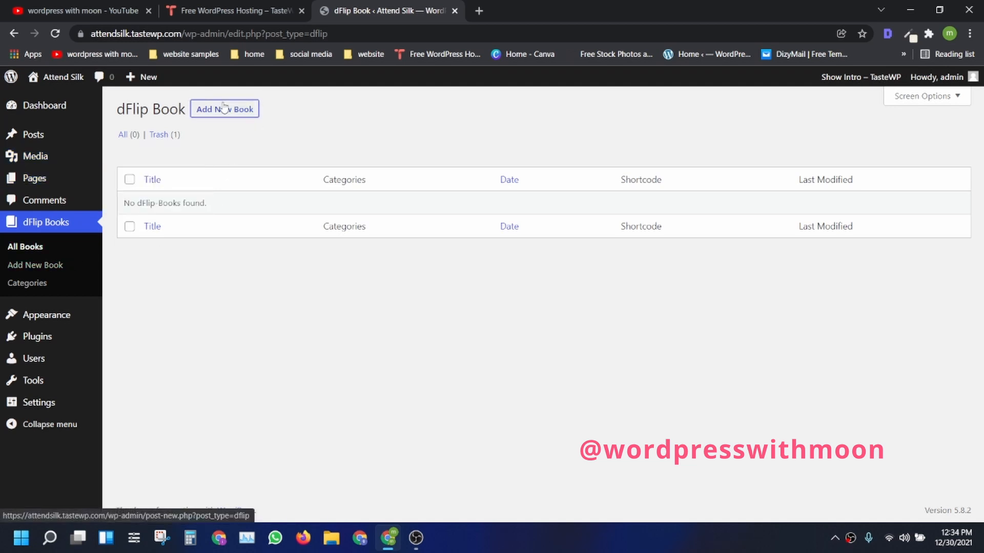
pyautogui.click(224, 109)
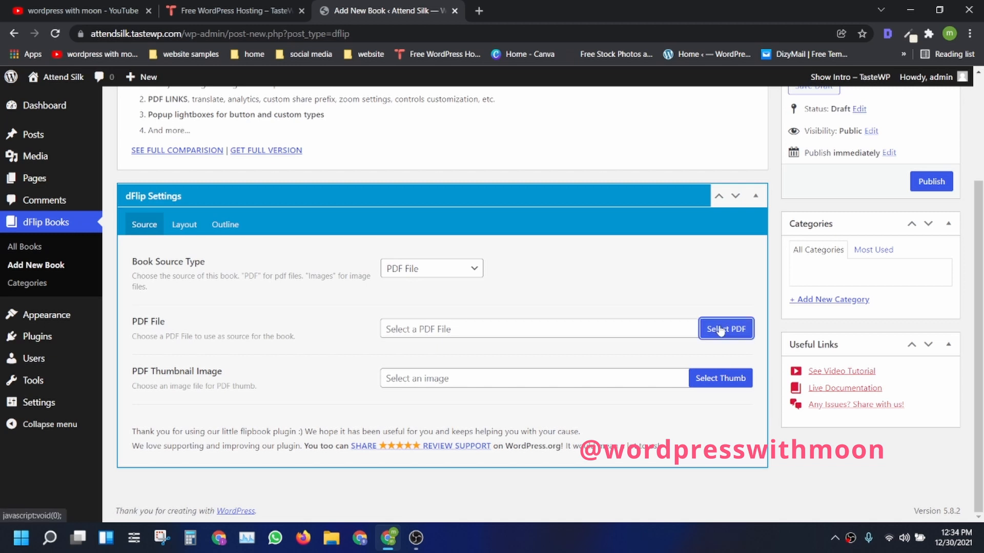
# - Publish a dFlip book from the uploaded PDF and copy its shortcode (id 14)
pyautogui.click(725, 329)
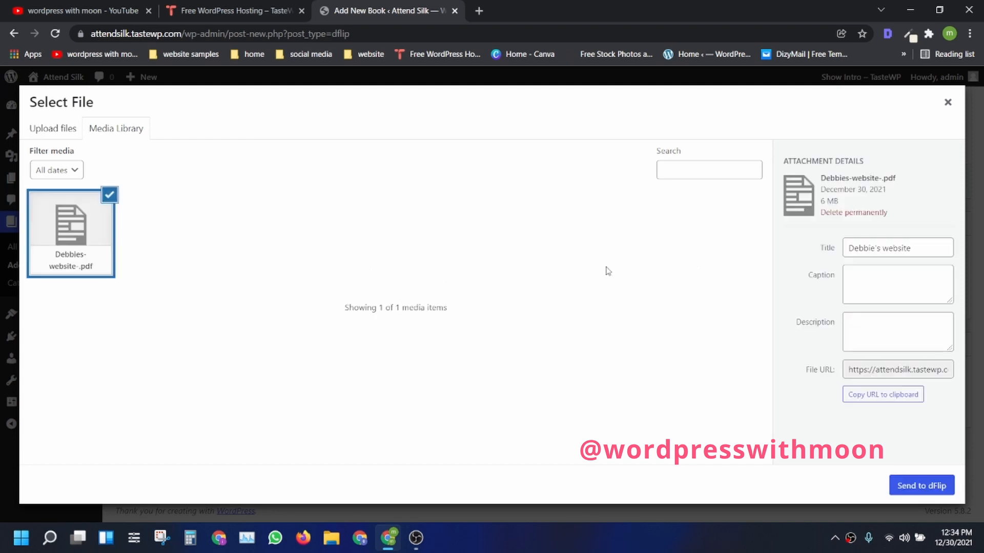
pyautogui.moveTo(922, 485)
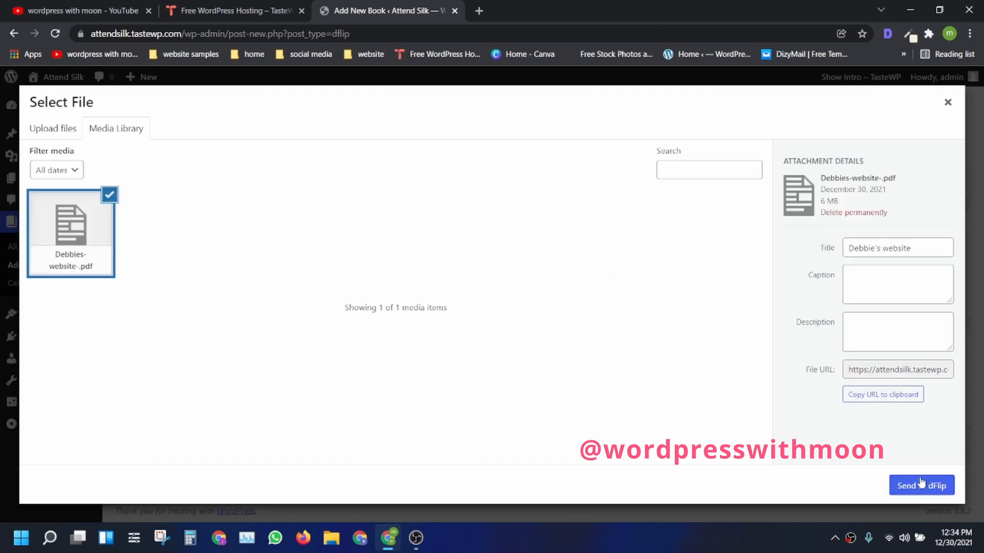
pyautogui.click(921, 485)
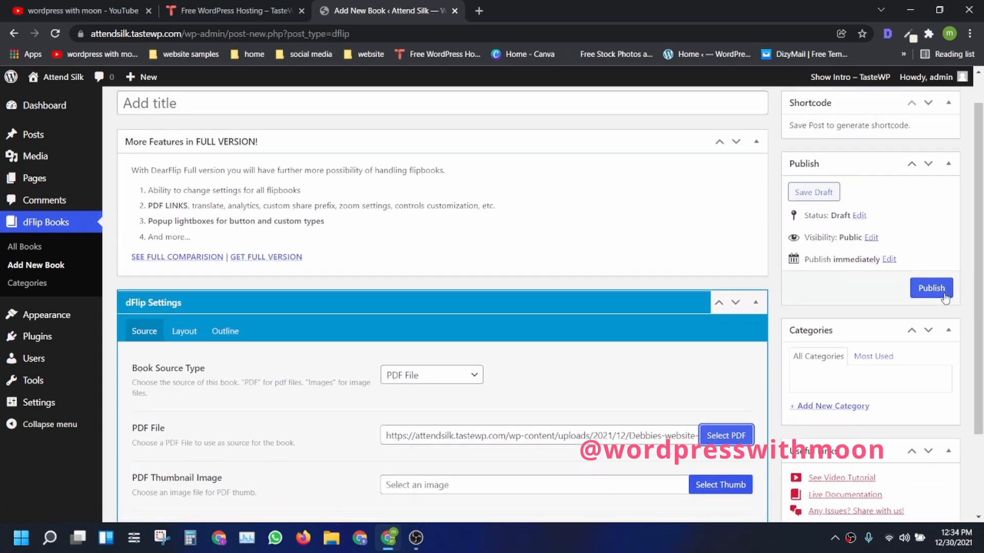
pyautogui.click(931, 287)
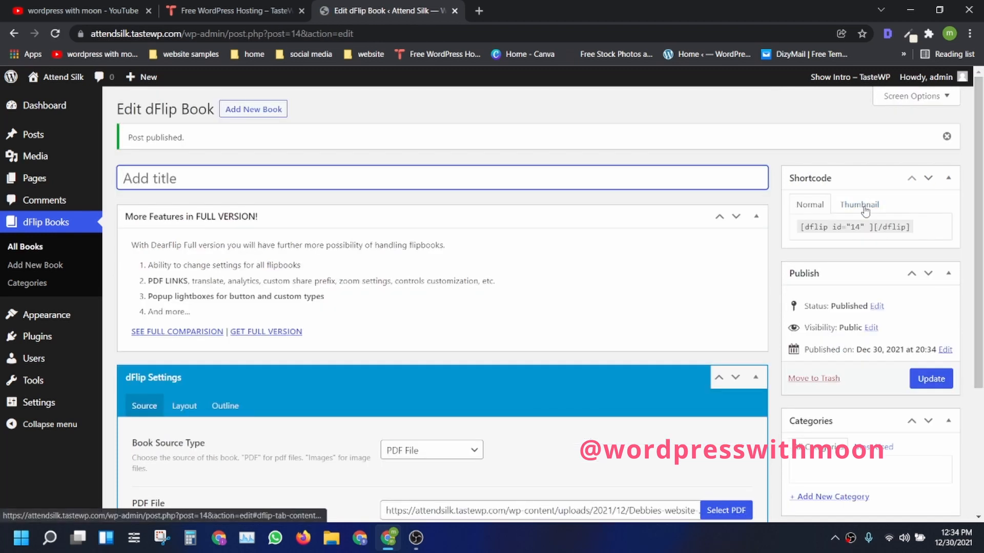
pyautogui.rightClick(863, 227)
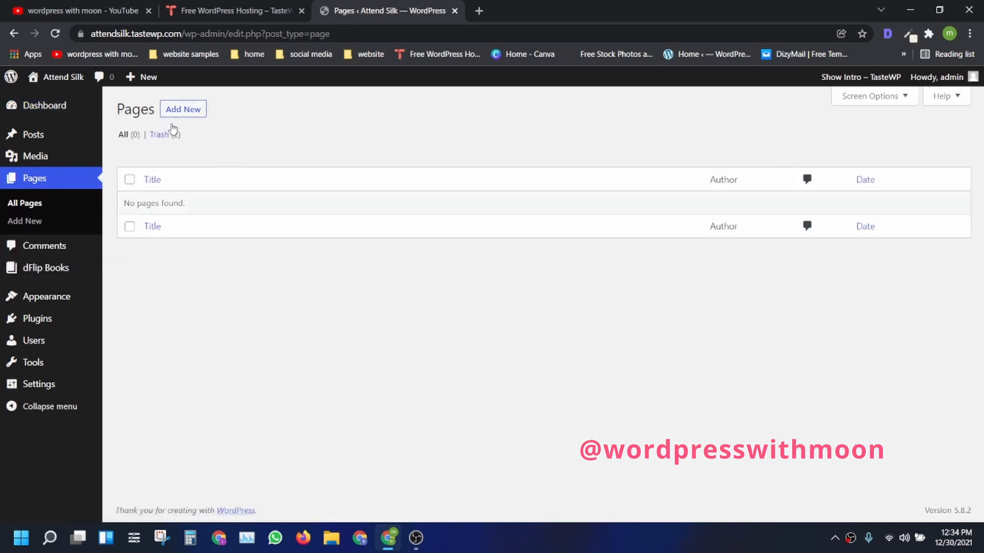
# - Create a new page titled 'home' and publish it
pyautogui.click(182, 109)
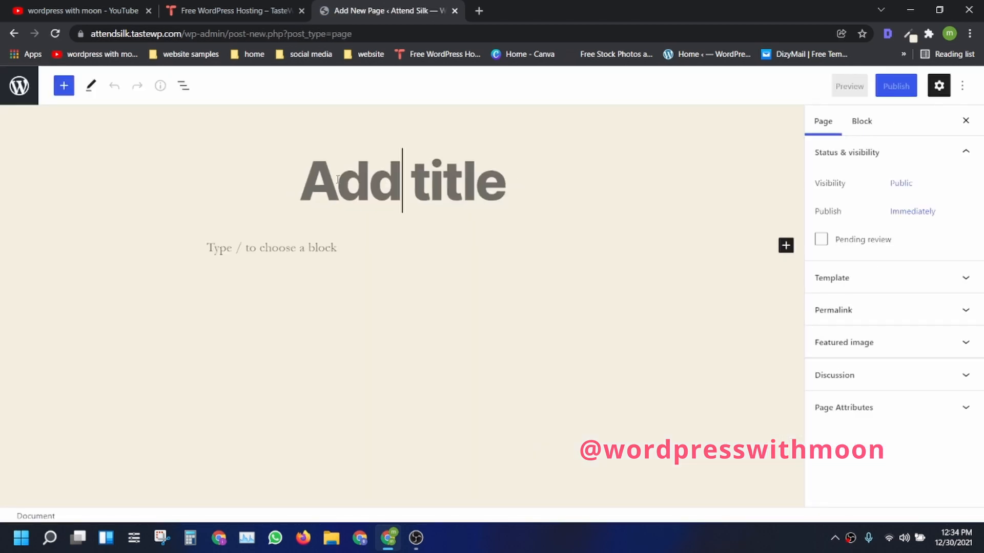
pyautogui.write('hom')
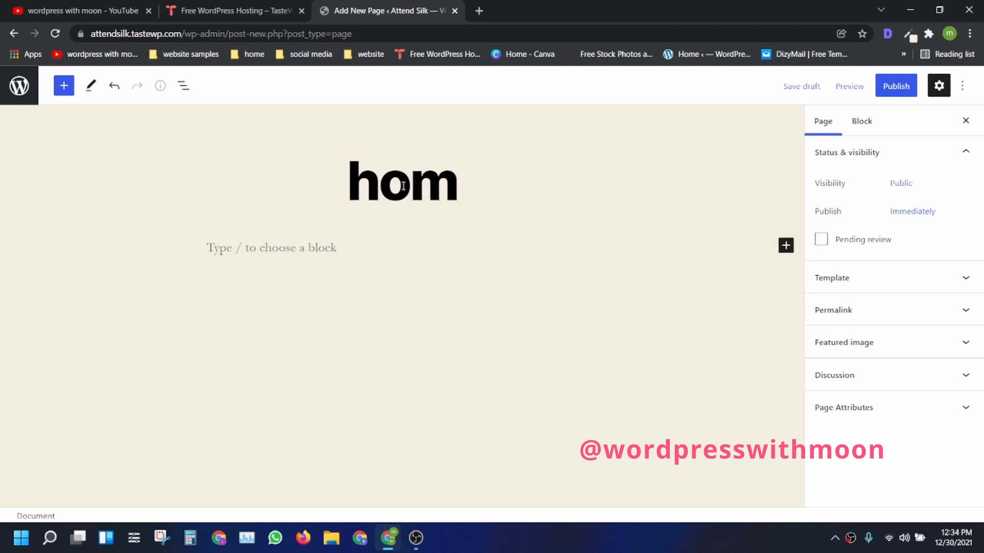
pyautogui.click(895, 86)
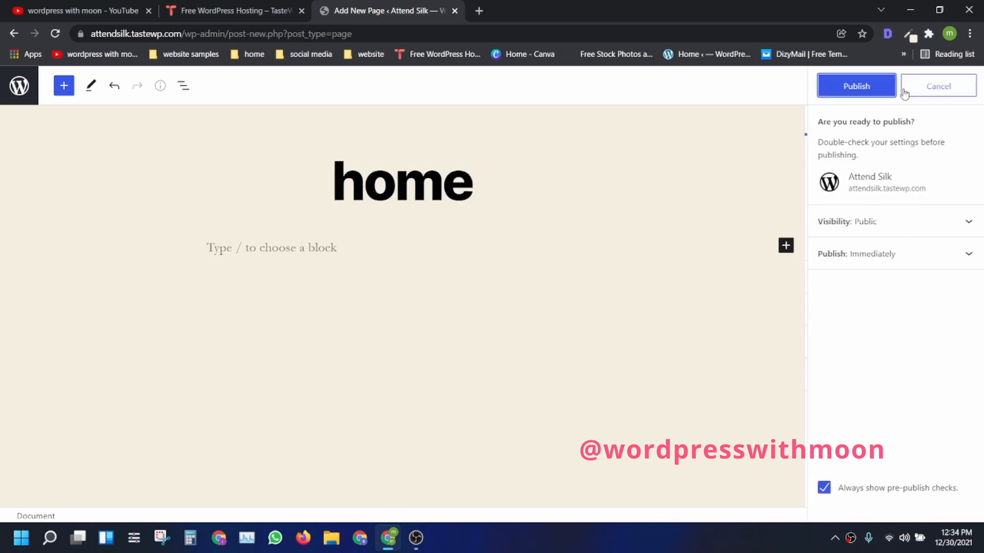
pyautogui.click(855, 86)
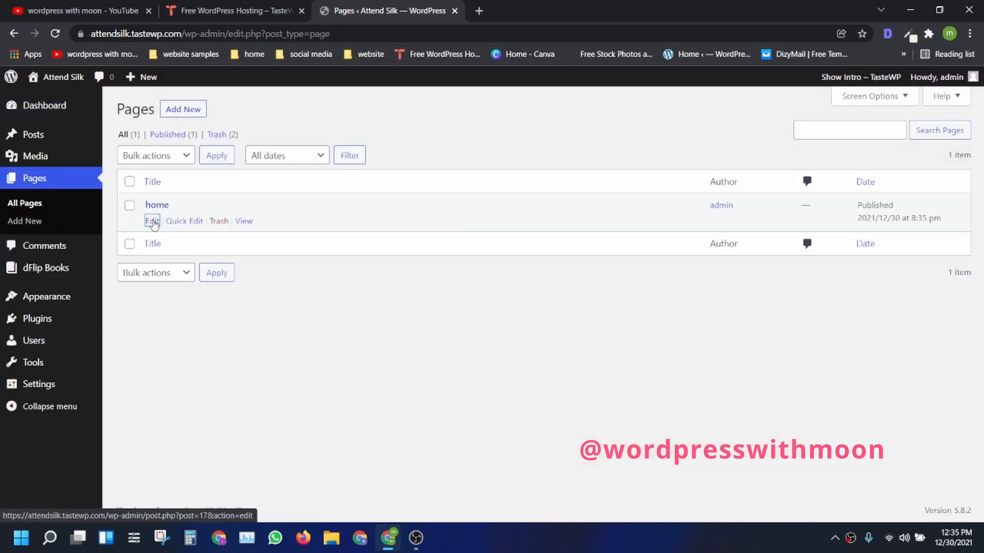
# - Add content below the home page title, inserting the DearFlip shortcode (id 14)
pyautogui.click(151, 221)
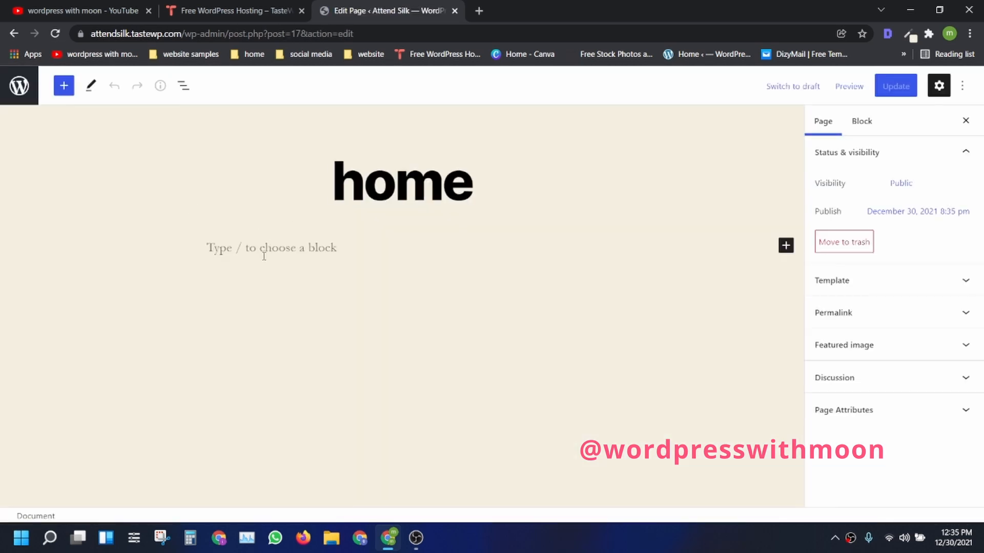
pyautogui.write('Publish')
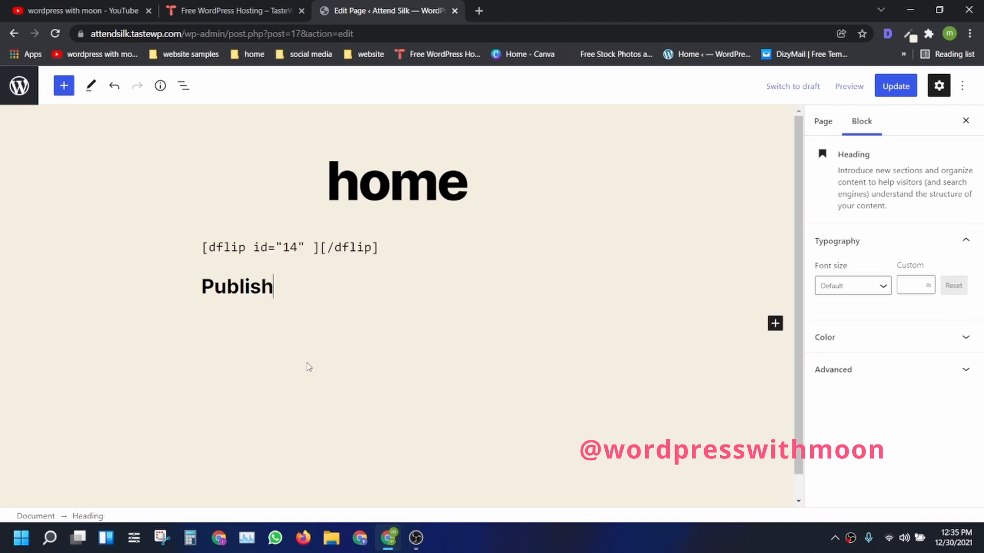
pyautogui.click(237, 287)
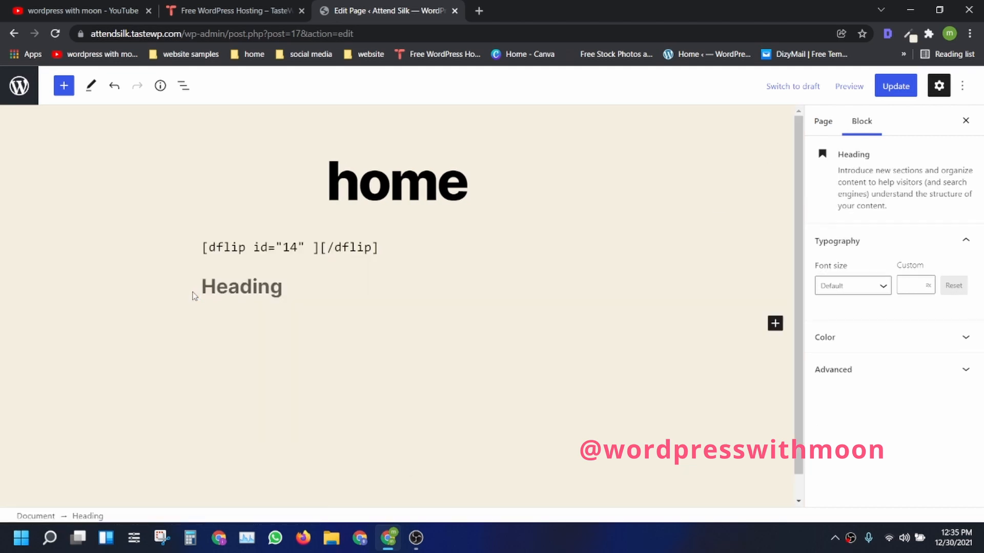
# - Update the home page and preview it in a new tab
pyautogui.click(894, 86)
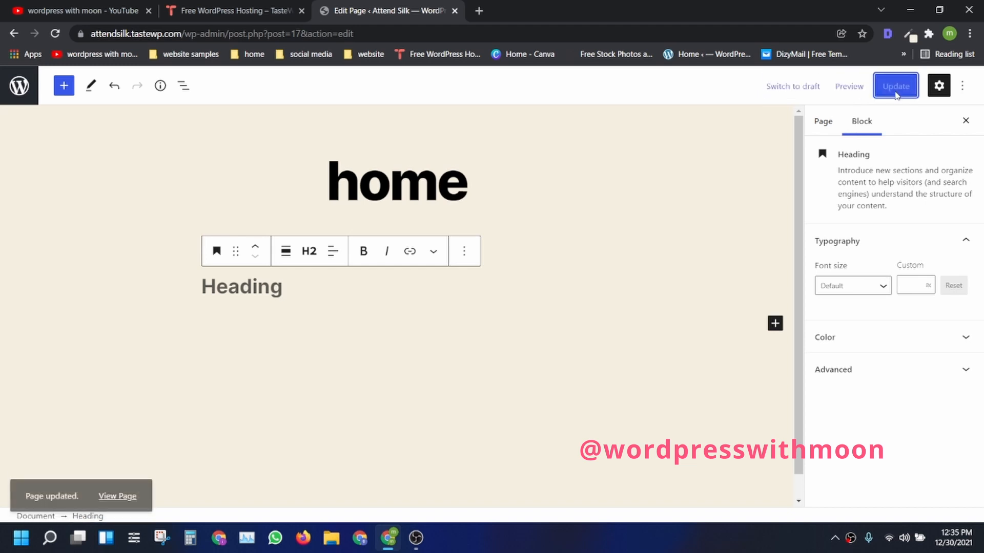
pyautogui.click(849, 86)
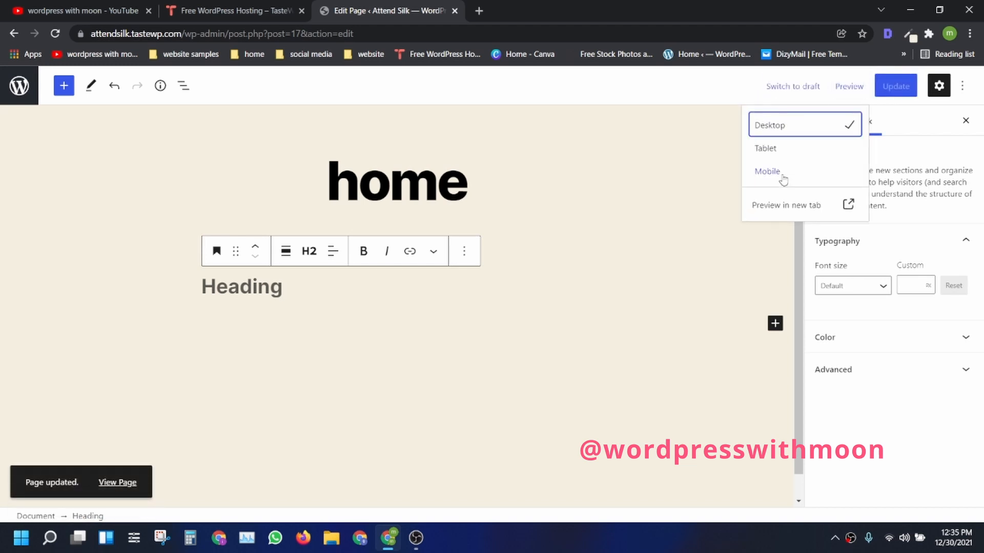
pyautogui.click(785, 205)
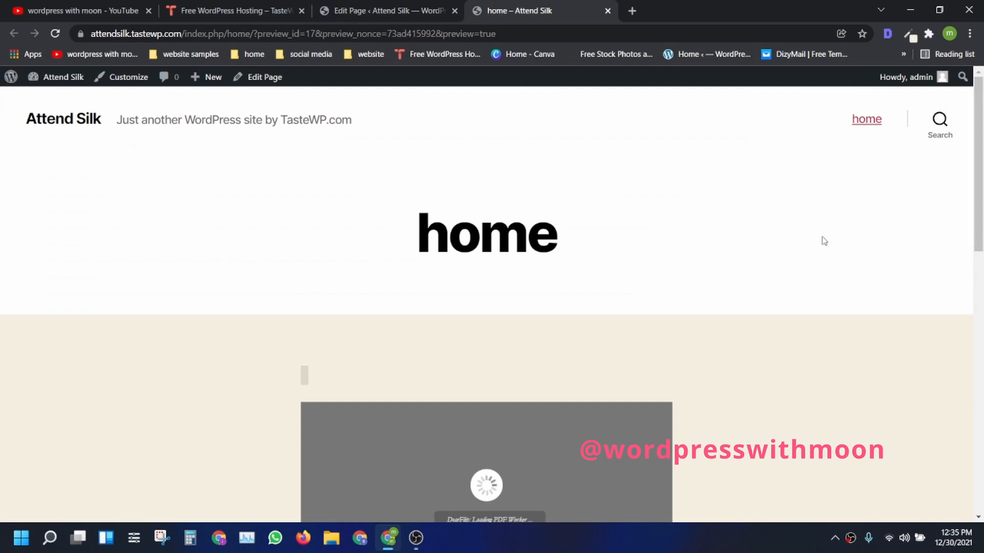
# - Scroll down the home page preview until the flipbook shows the COVID-19 PDF's first page of 8
pyautogui.scroll(-3)
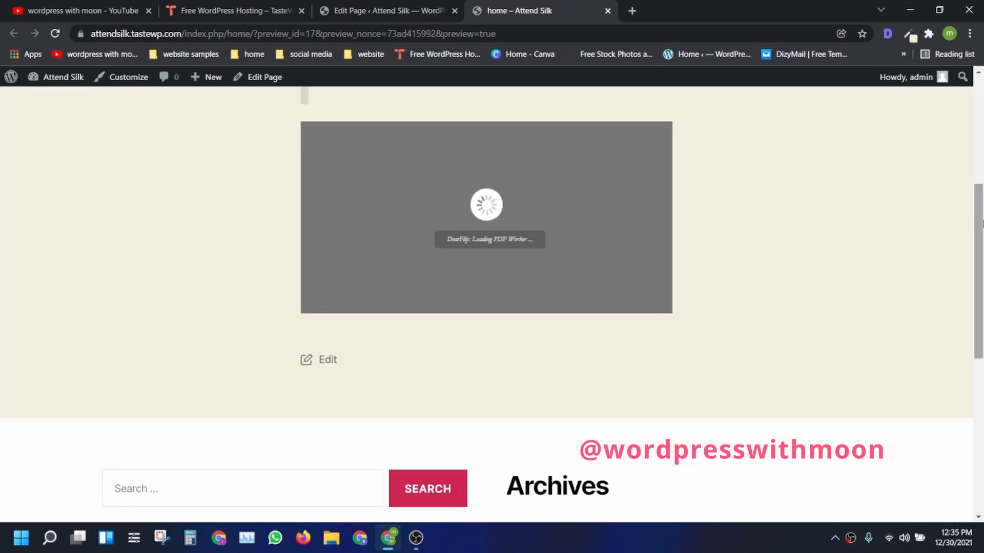
pyautogui.moveTo(945, 209)
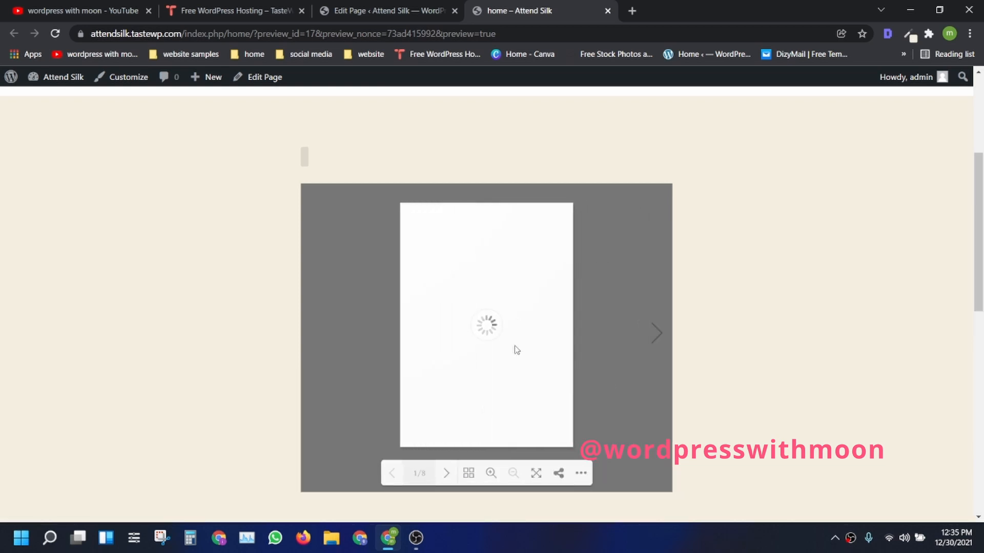
pyautogui.moveTo(468, 322)
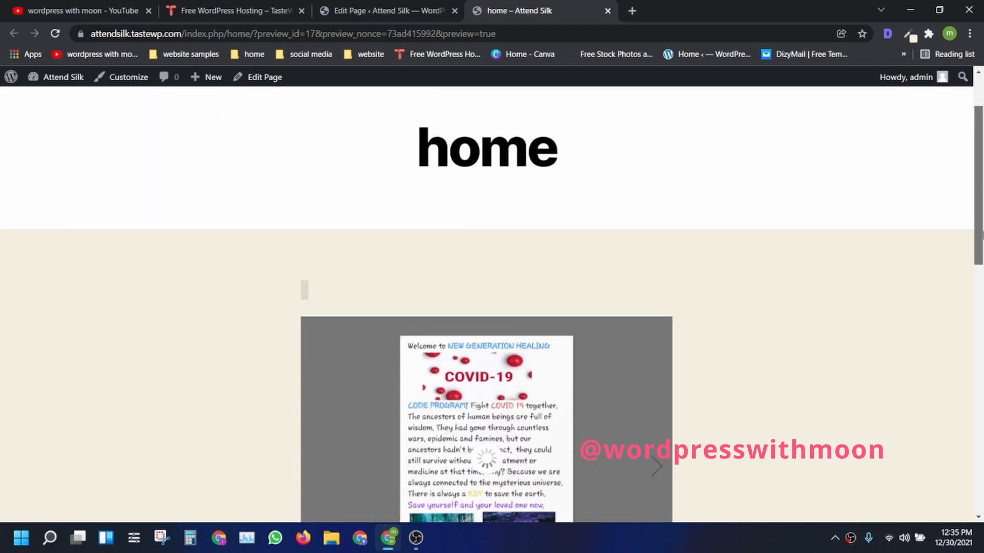
pyautogui.scroll(-3)
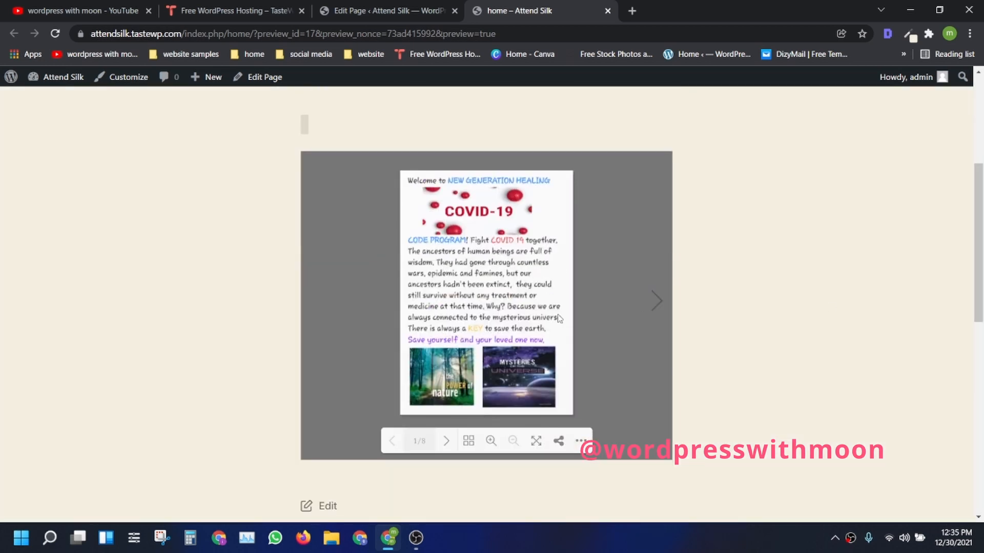
pyautogui.moveTo(657, 300)
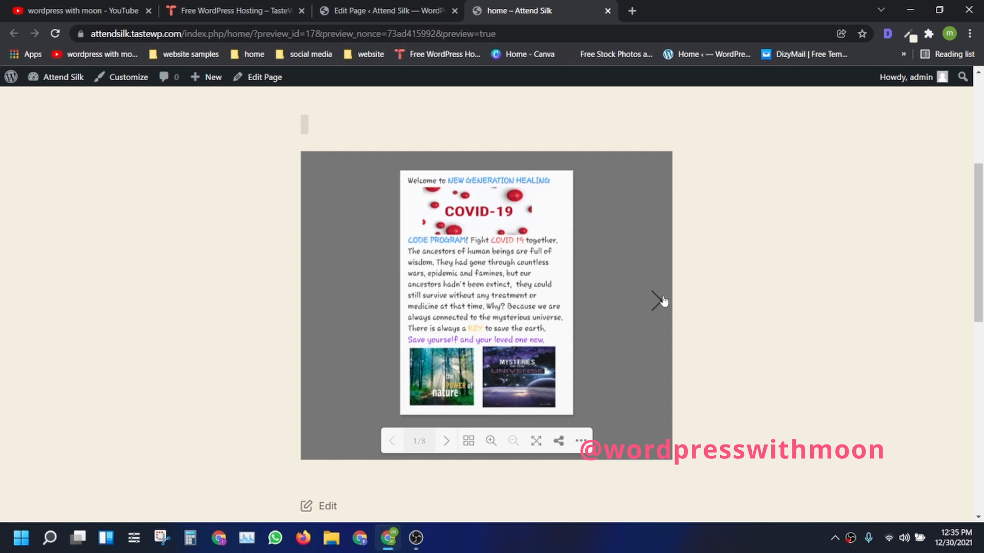
pyautogui.moveTo(472, 338)
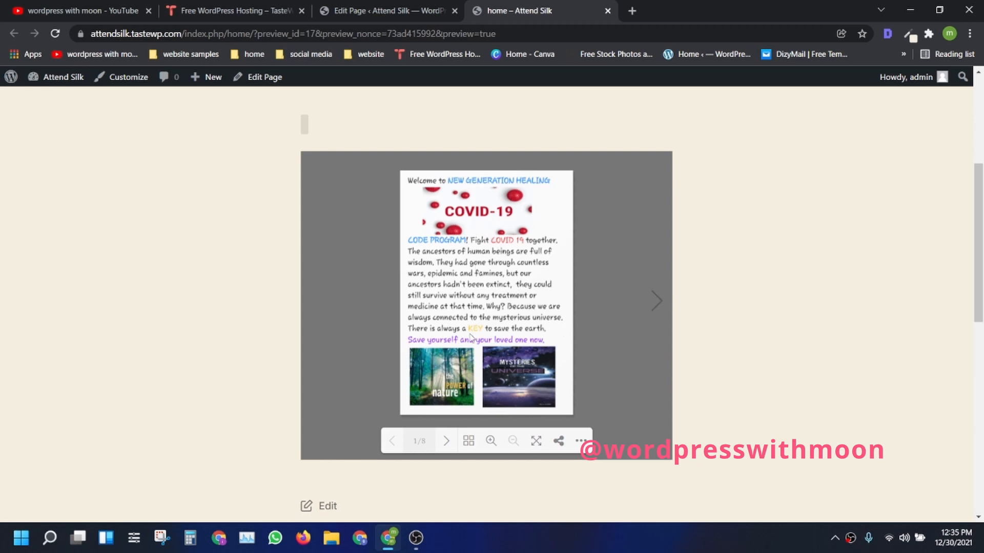
pyautogui.moveTo(657, 319)
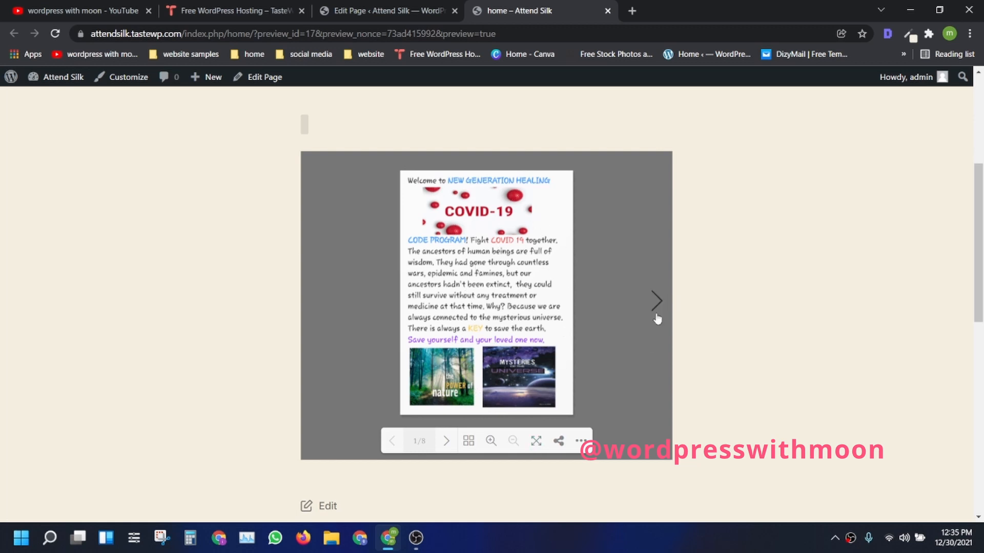
pyautogui.click(655, 302)
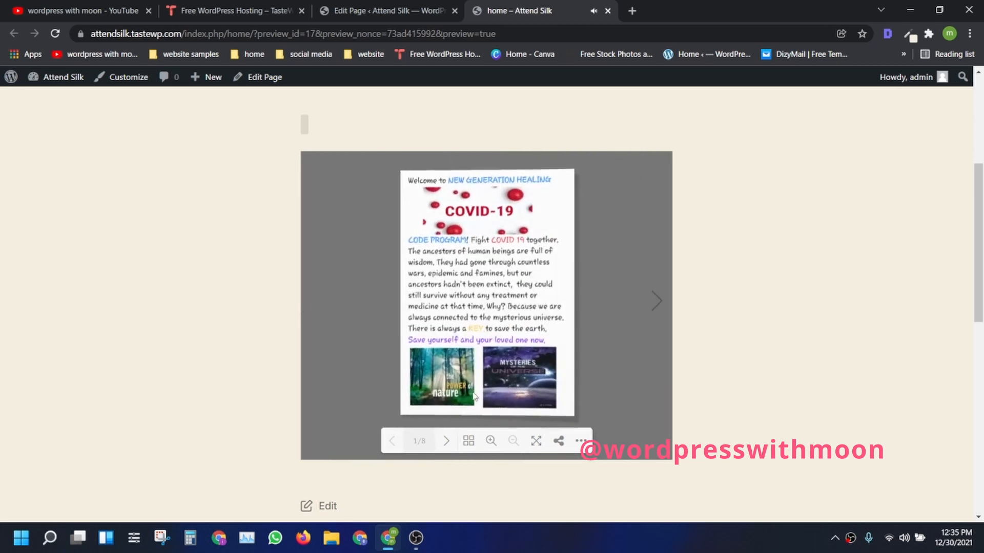
pyautogui.moveTo(536, 442)
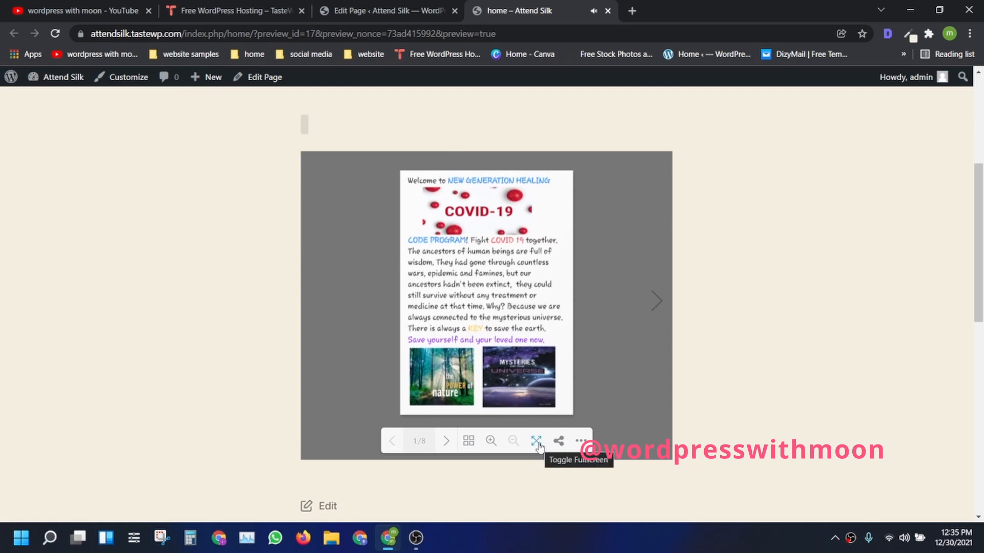
# - View the flipbook fullscreen, page ahead to the final spread, then back a spread
pyautogui.click(536, 441)
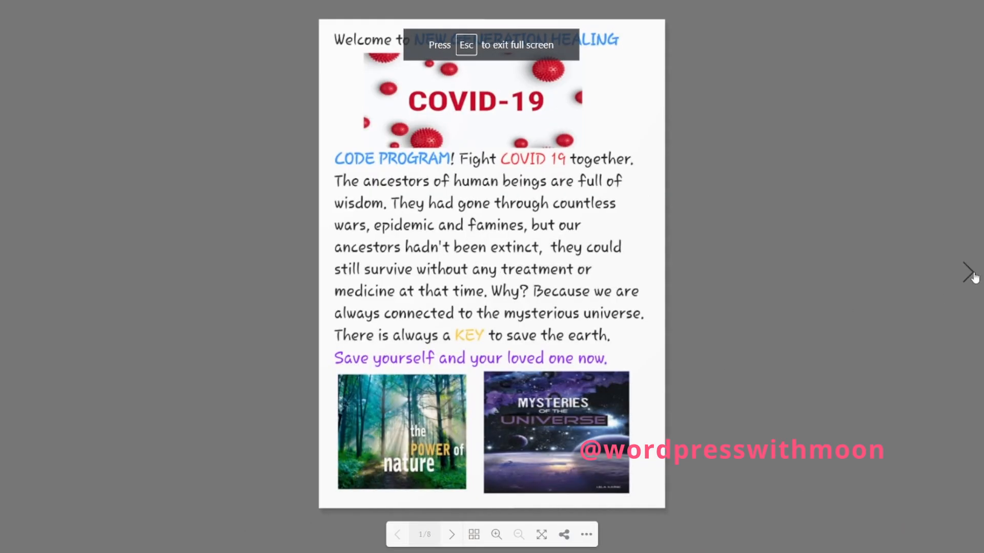
pyautogui.click(968, 272)
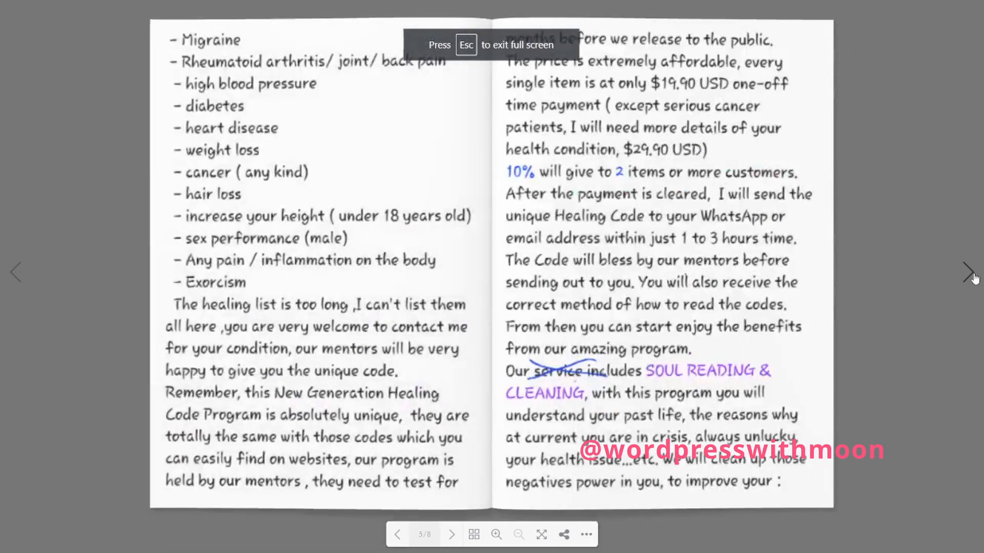
pyautogui.click(967, 272)
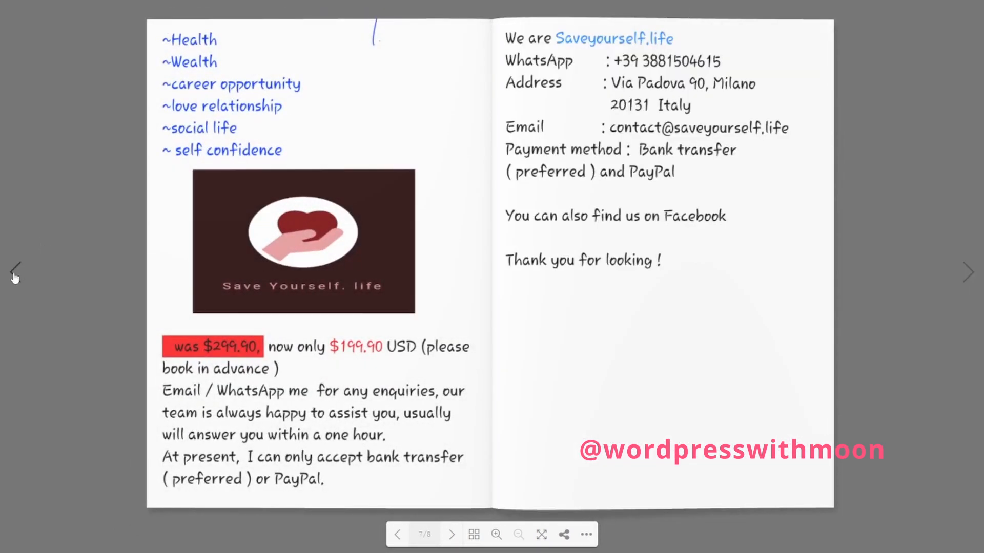
pyautogui.click(14, 273)
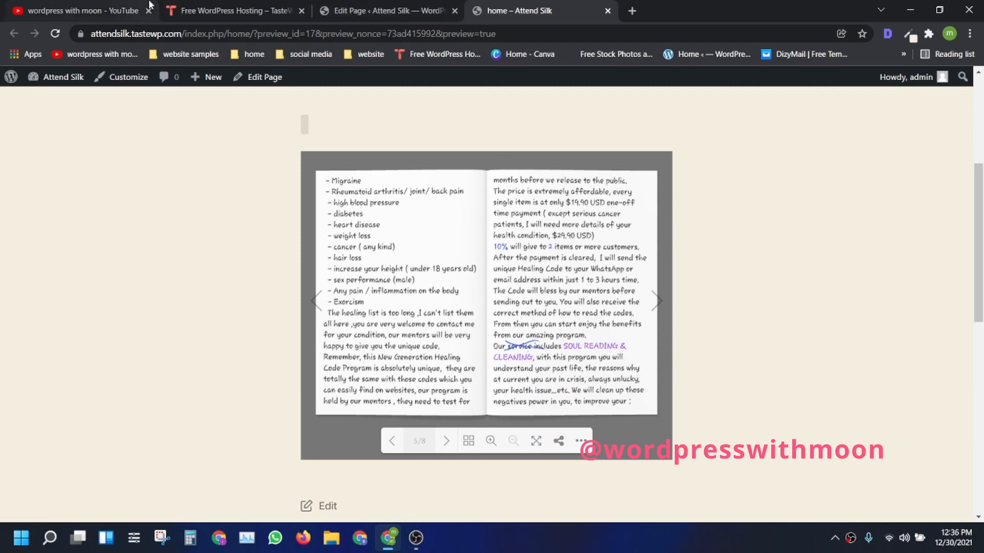
# - Switch to the YouTube channel page and select the channel name
pyautogui.click(76, 11)
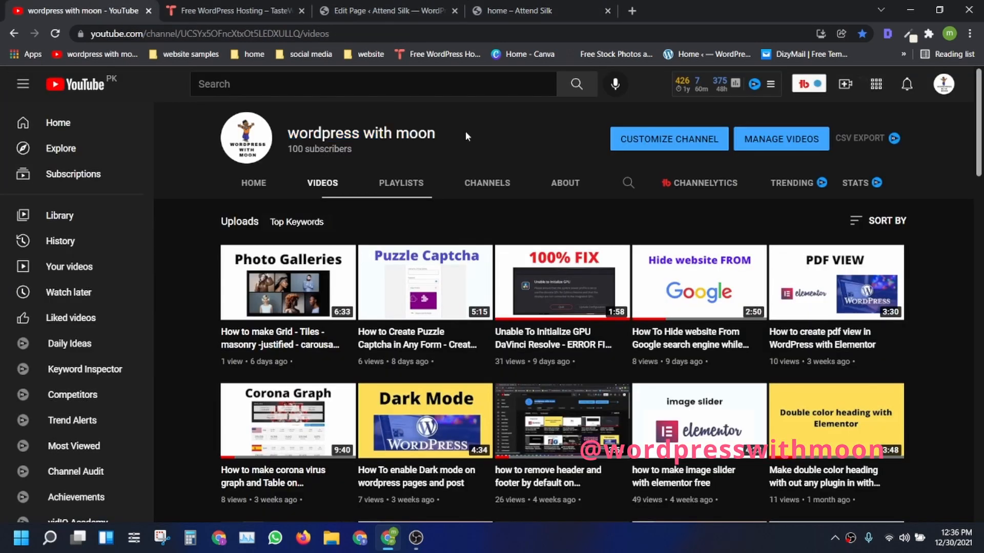
pyautogui.doubleClick(323, 132)
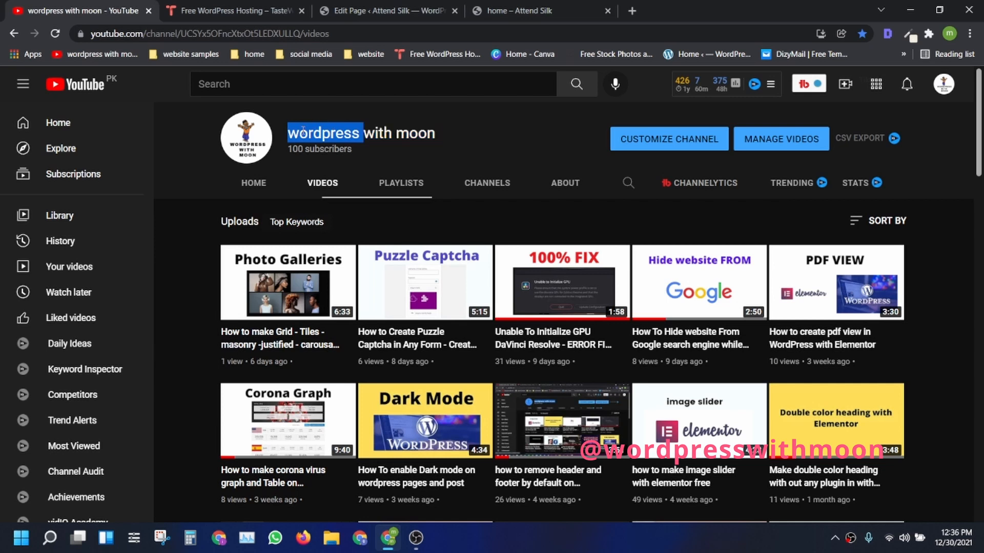
pyautogui.doubleClick(400, 132)
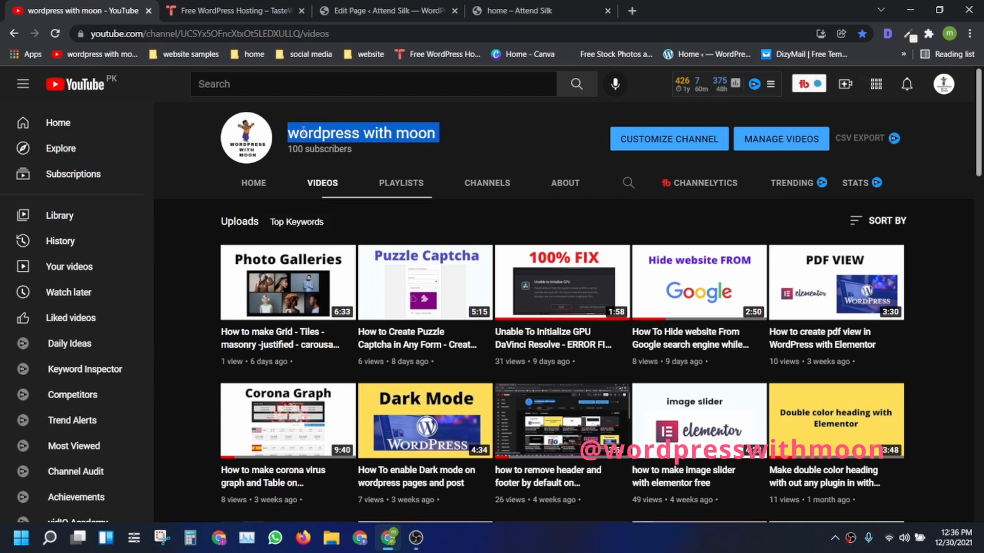